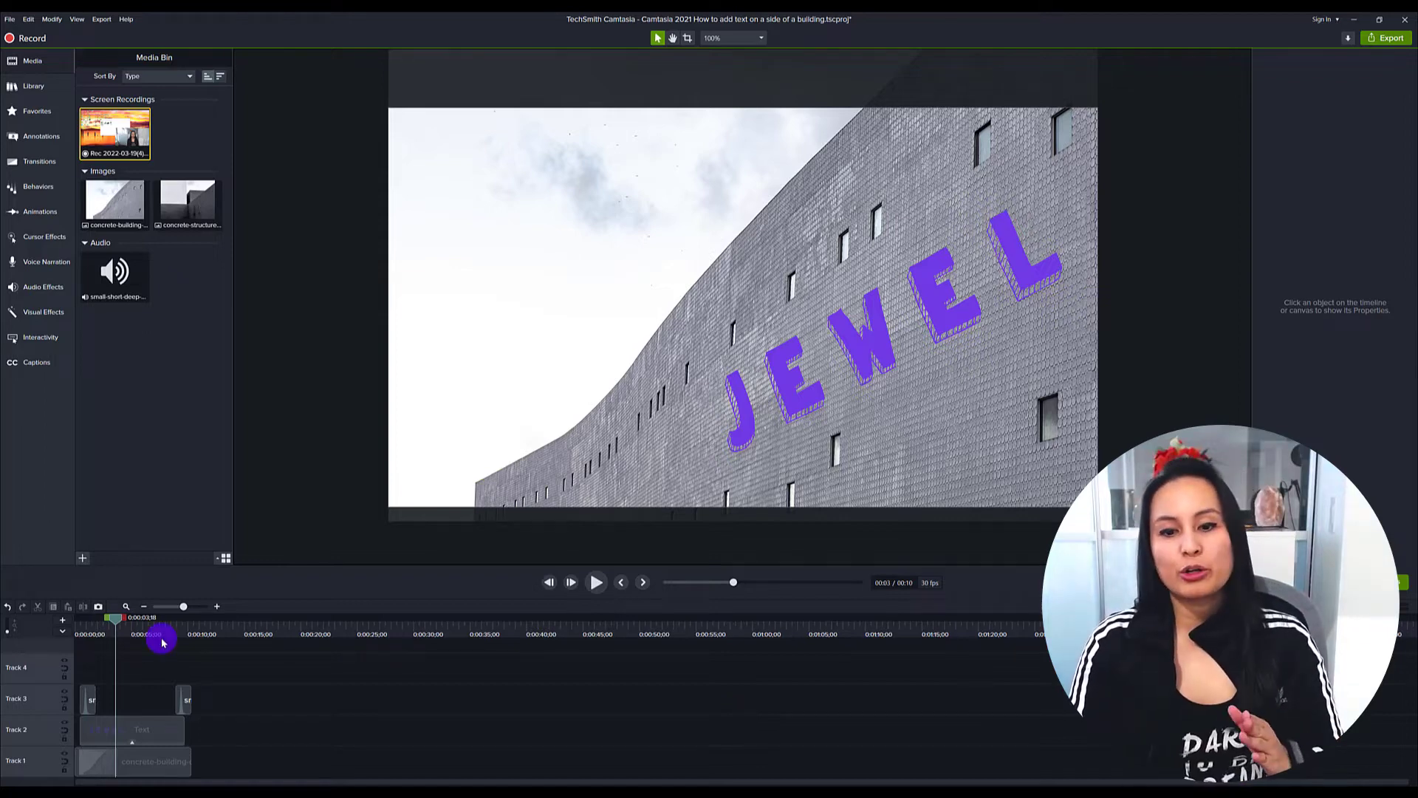
# Step: Play the project from the start and scrub to the newly placed building photo around 0:20
pyautogui.moveTo(163, 633); pyautogui.dragTo(99, 634)
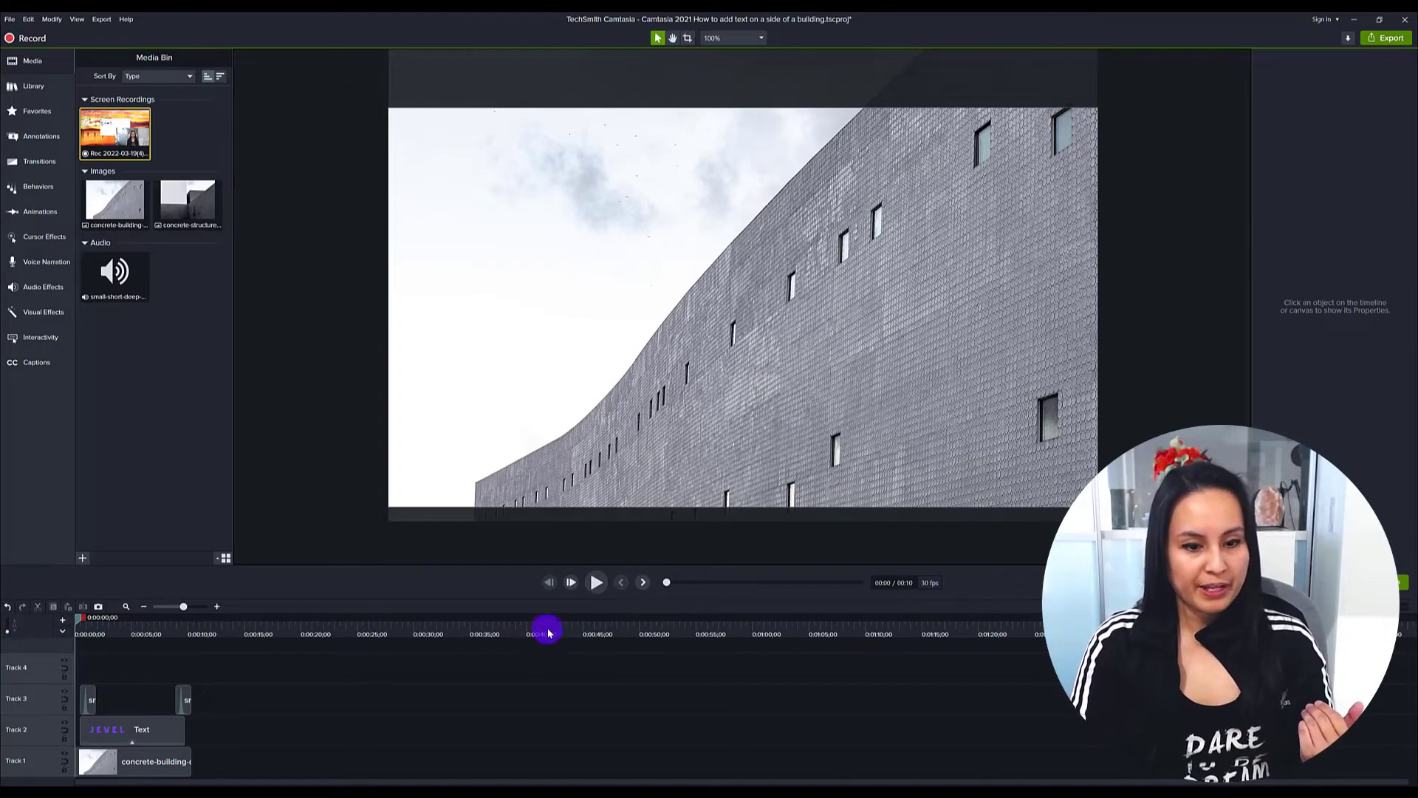
pyautogui.click(595, 582)
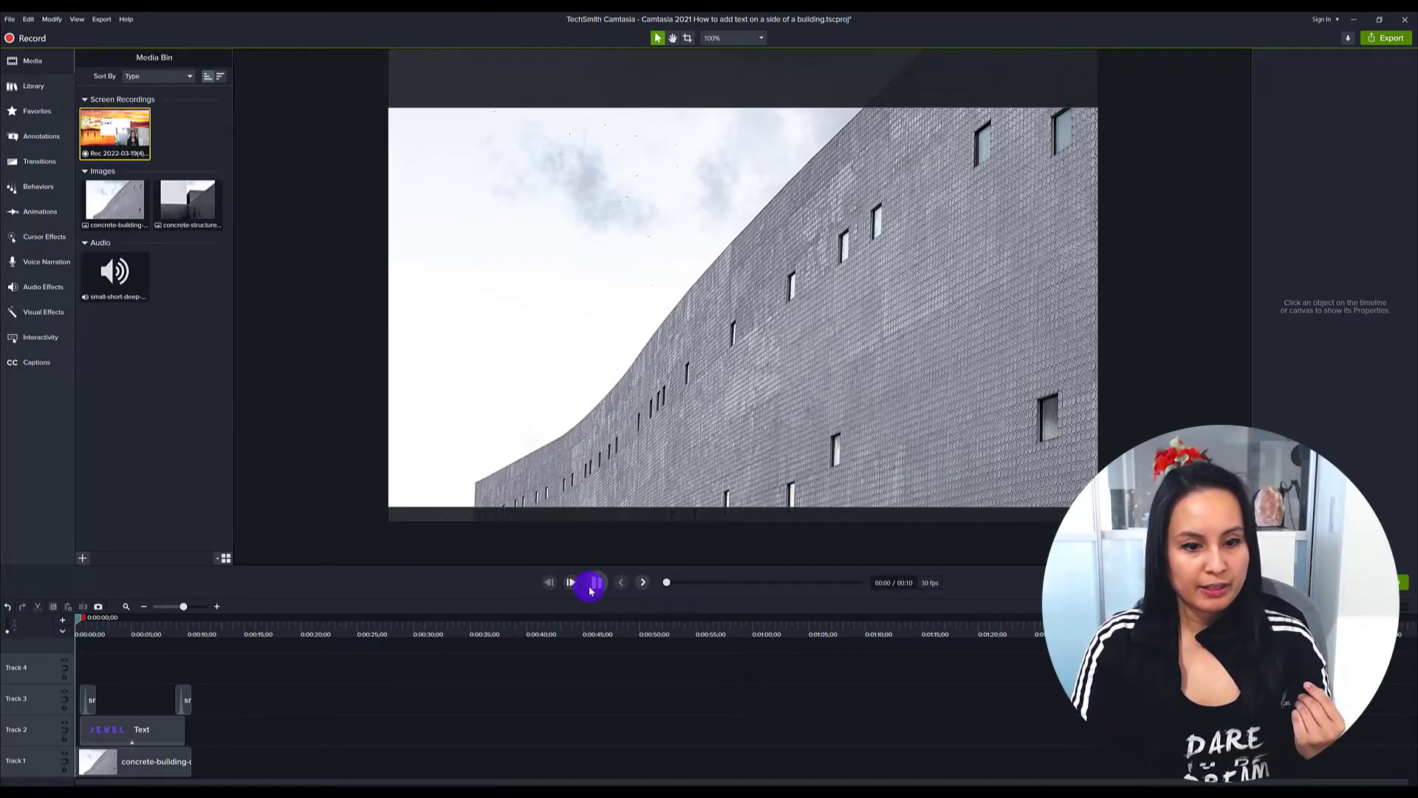
pyautogui.click(570, 582)
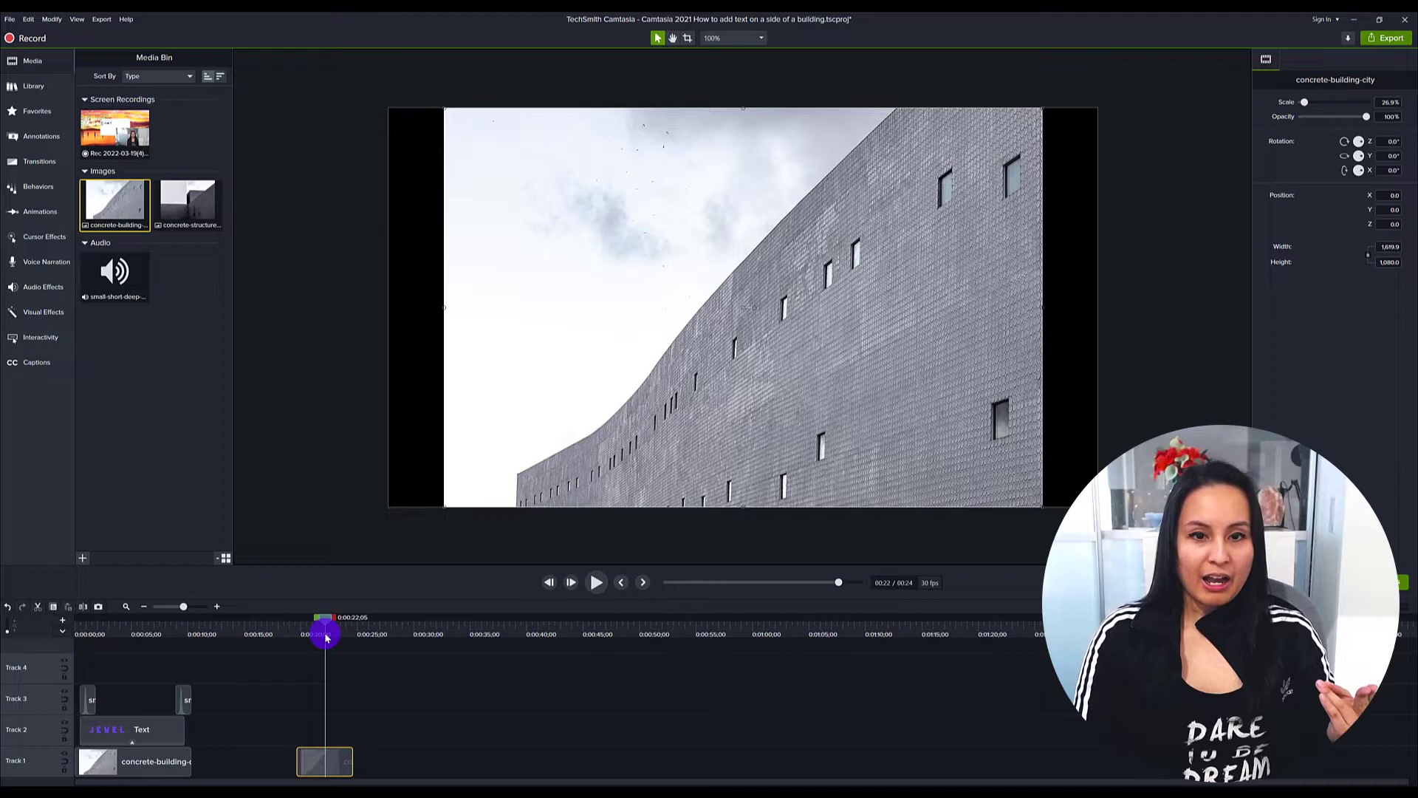
pyautogui.moveTo(325, 633); pyautogui.dragTo(295, 634)
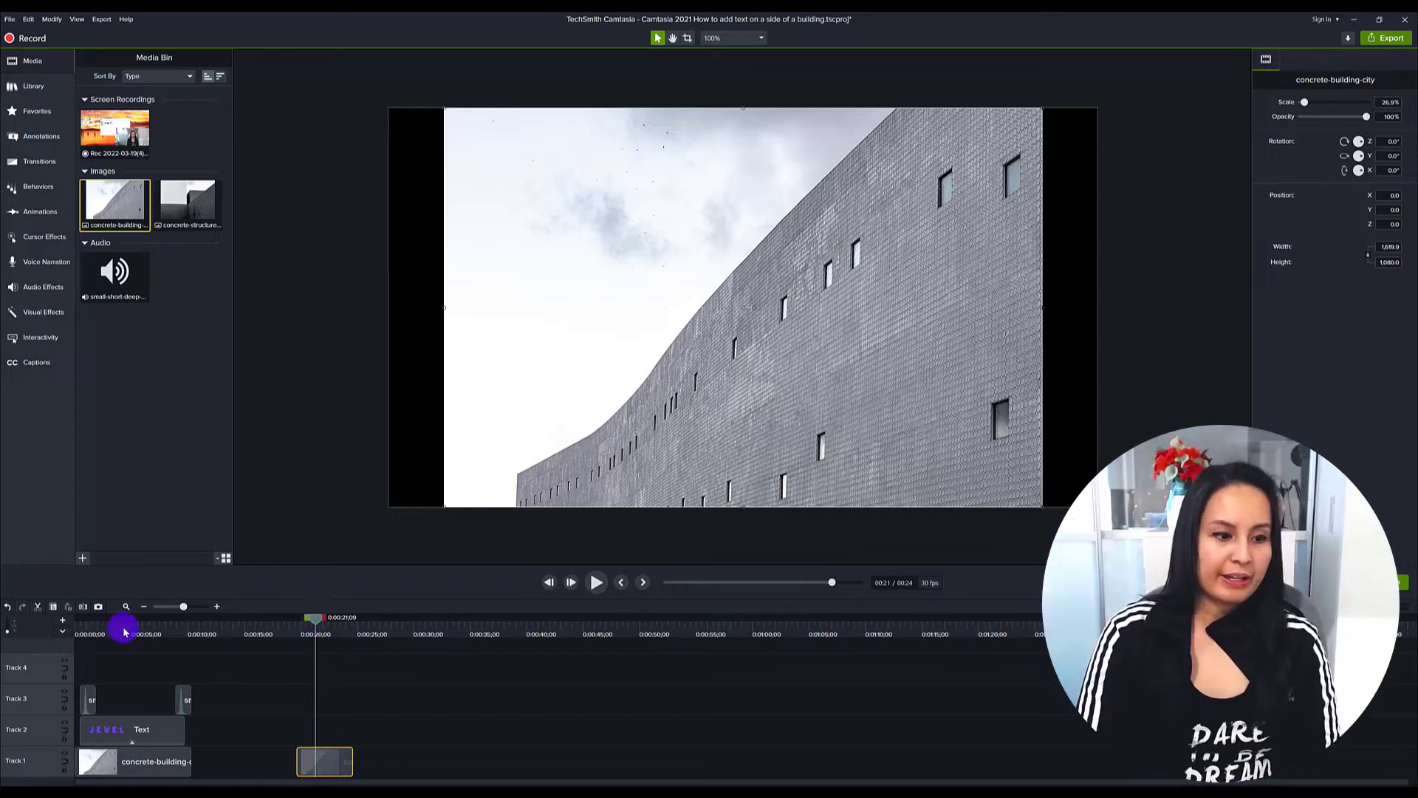
# Step: Copy the JEWEL text above the second building photo and adjust the photo's Scale in Properties
pyautogui.moveTo(312, 623); pyautogui.dragTo(127, 624)
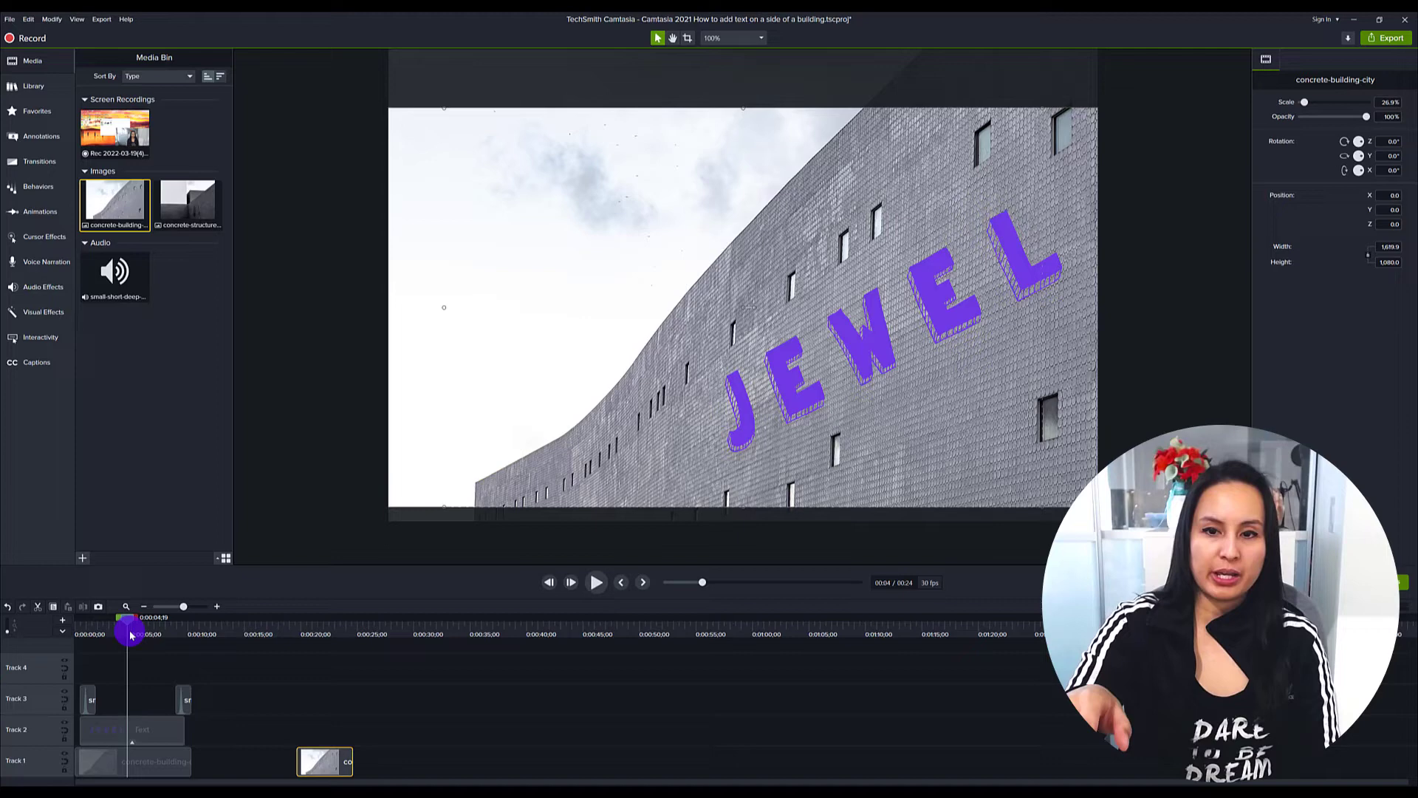
pyautogui.moveTo(131, 633); pyautogui.dragTo(220, 634)
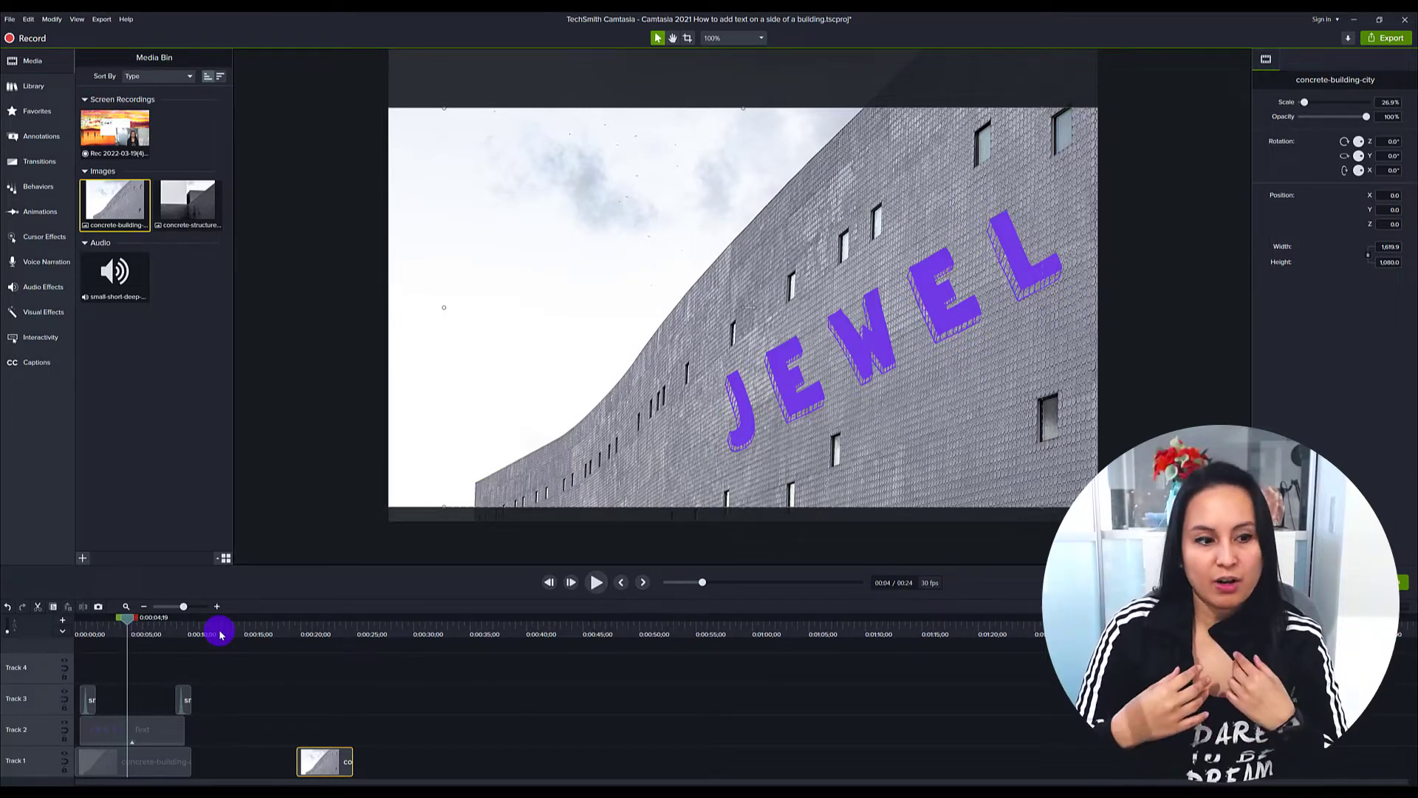
pyautogui.click(1334, 136)
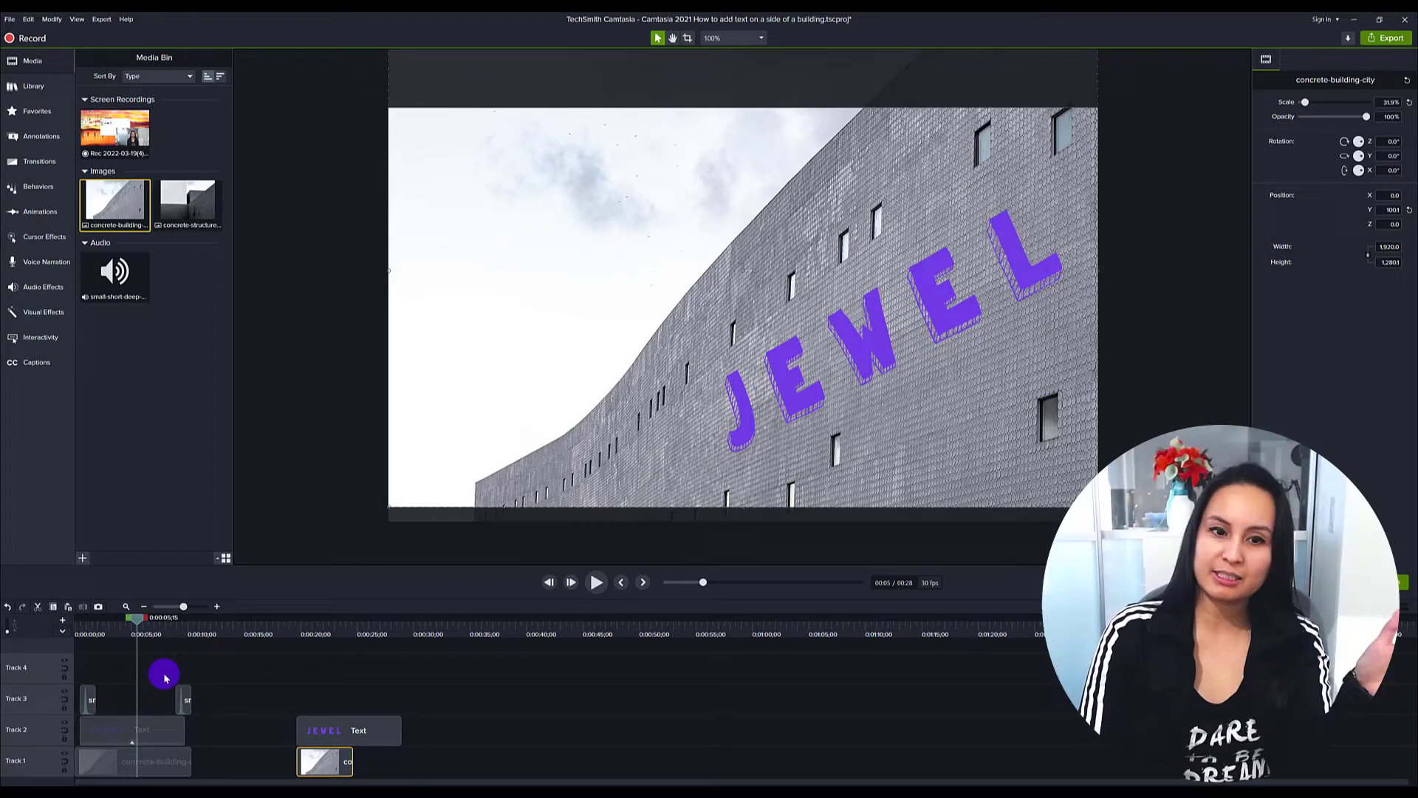
pyautogui.moveTo(136, 617); pyautogui.dragTo(323, 629)
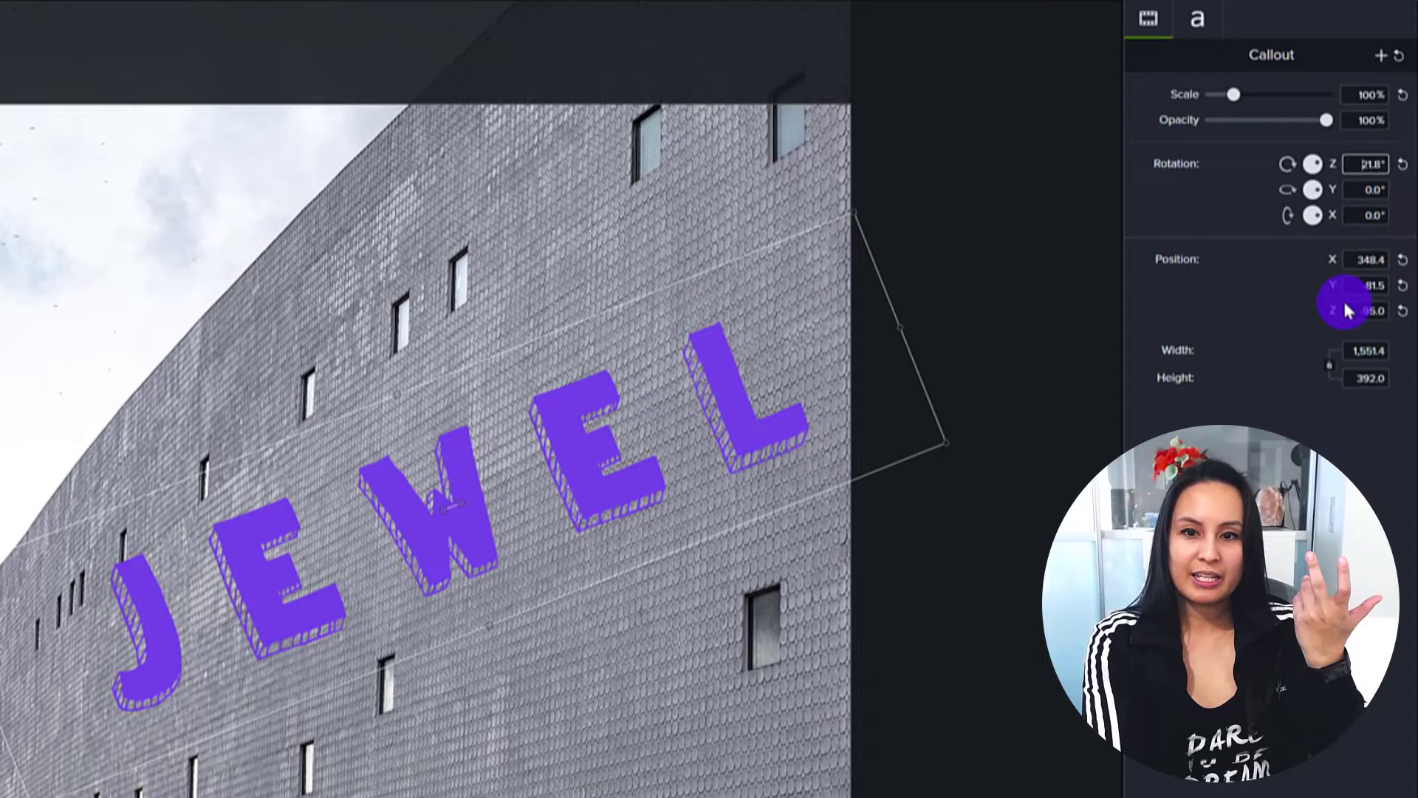
# Step: Increase the copied JEWEL text's Rotation Z to about 27.5 degrees along the facade
pyautogui.moveTo(1342, 307); pyautogui.dragTo(1342, 316)
pyautogui.write('27.5')
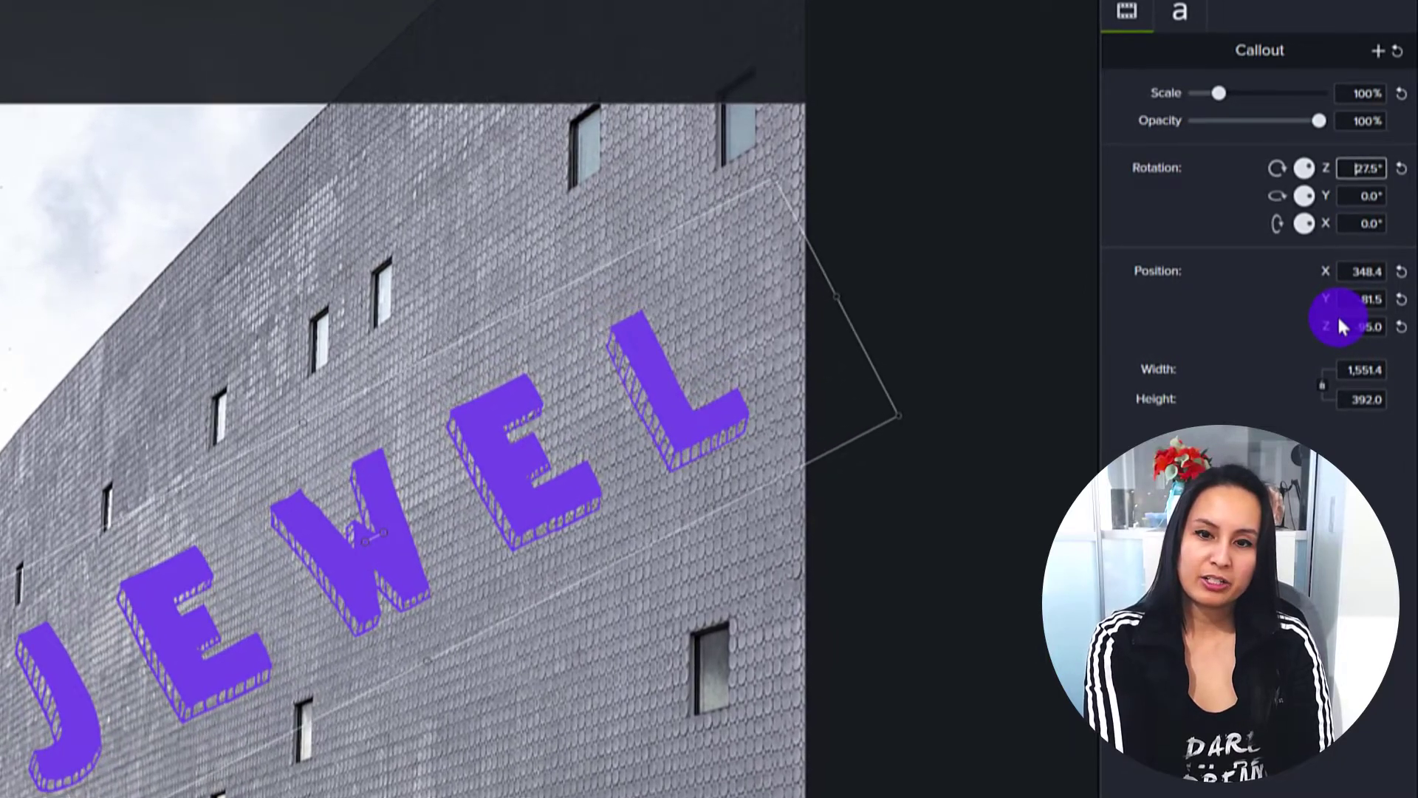
# Step: Fine-tune the text's 3D tilt to match the wall, comparing against the original text's placement
pyautogui.moveTo(1338, 325); pyautogui.dragTo(1338, 329)
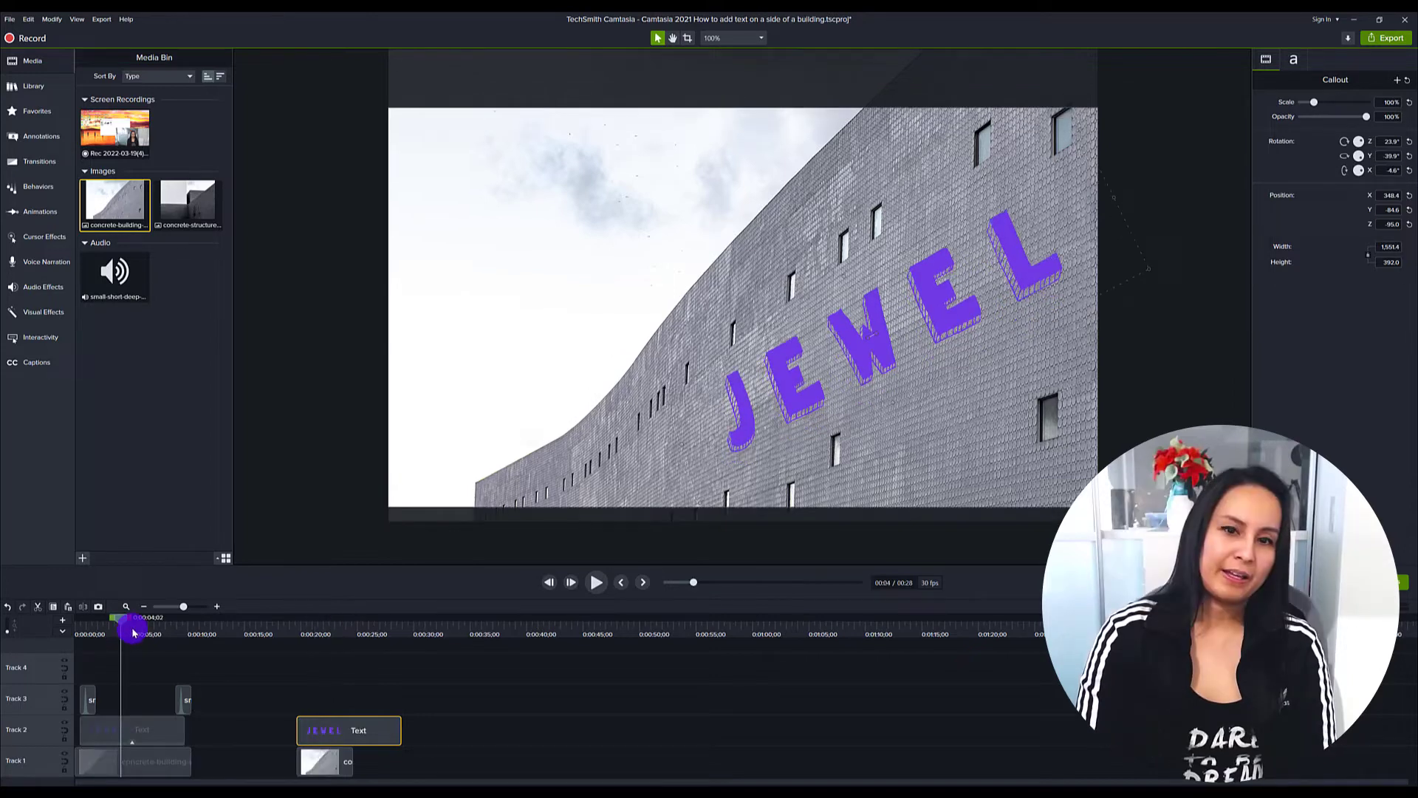
pyautogui.moveTo(133, 630); pyautogui.dragTo(328, 631)
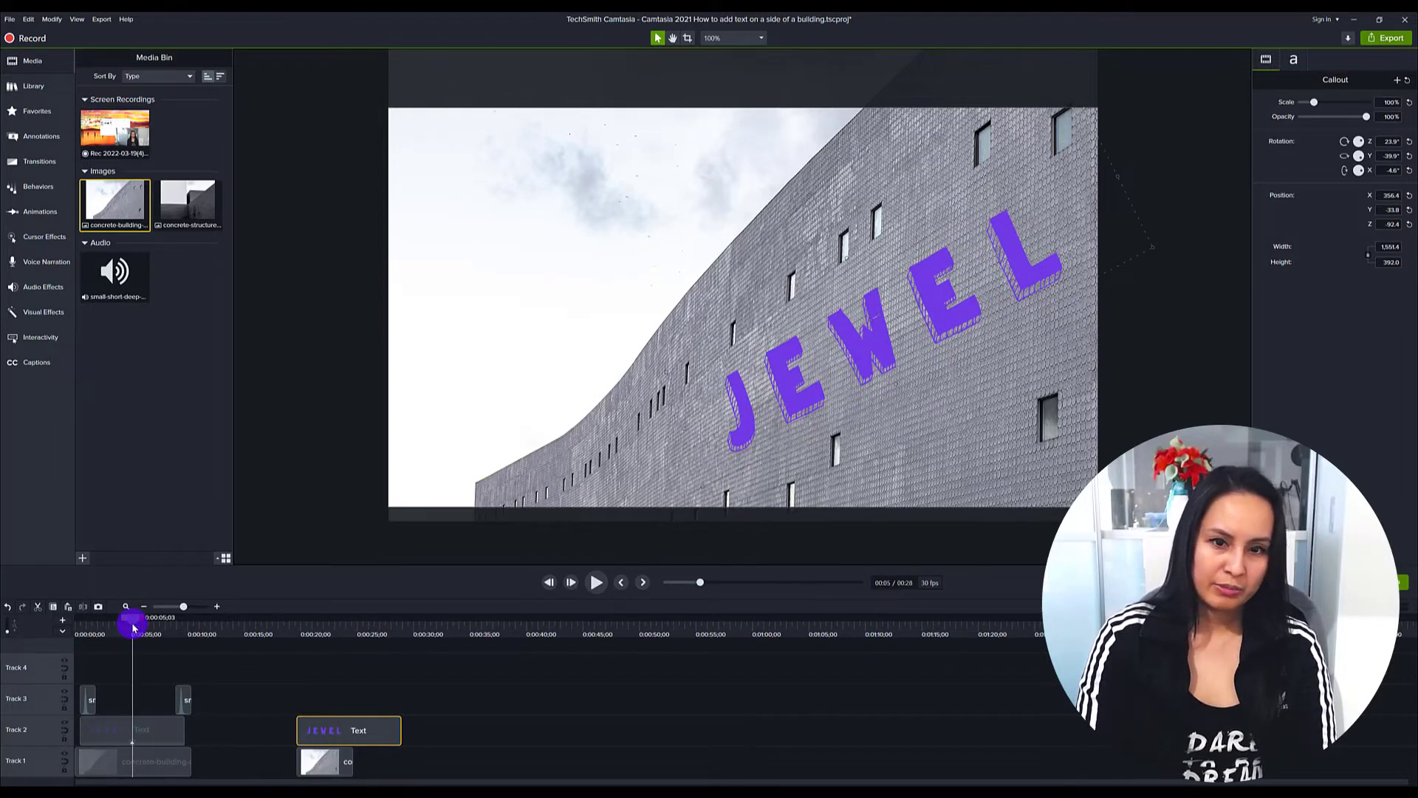
pyautogui.moveTo(133, 626); pyautogui.dragTo(330, 646)
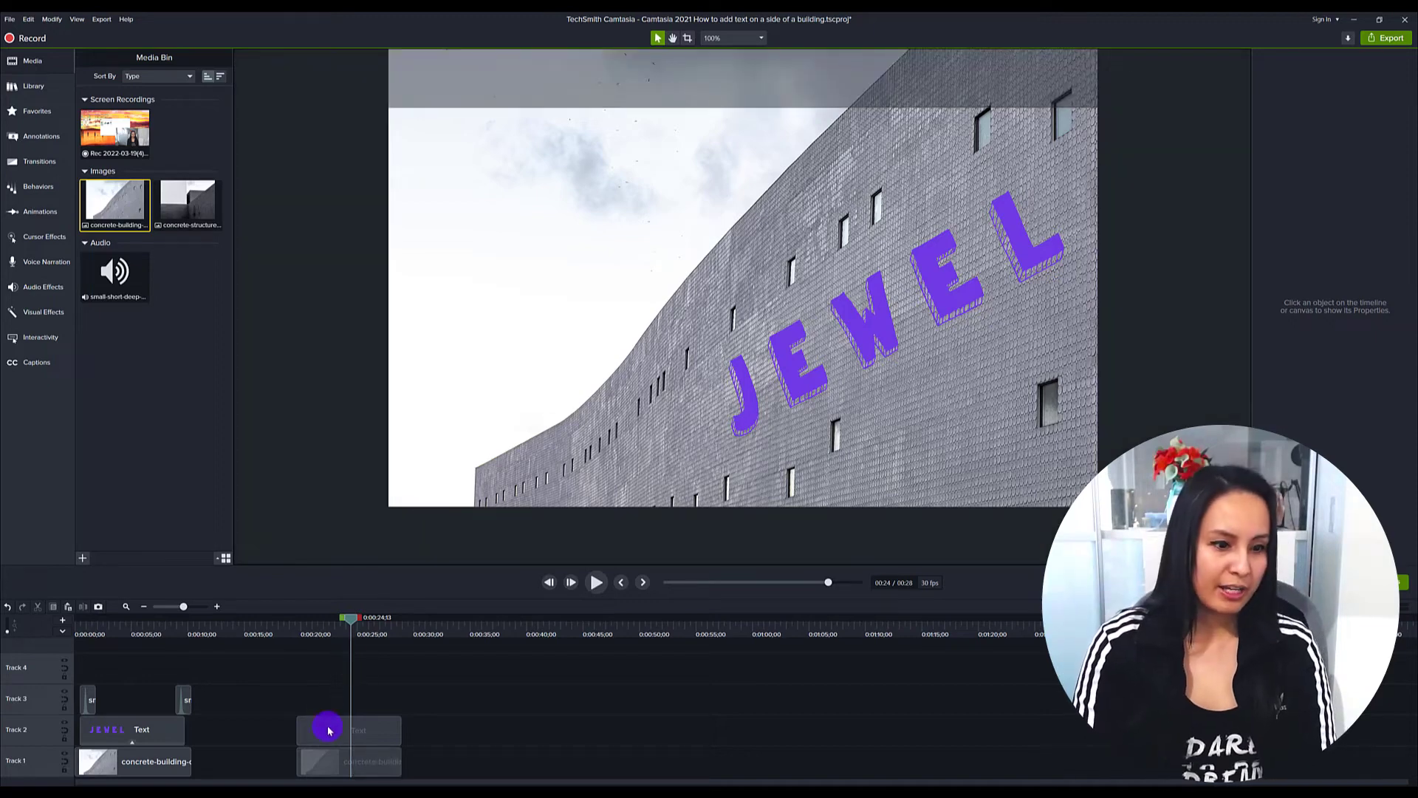
# Step: Apply the Sliding behavior to the copied JEWEL text clip on Track 2
pyautogui.click(348, 730)
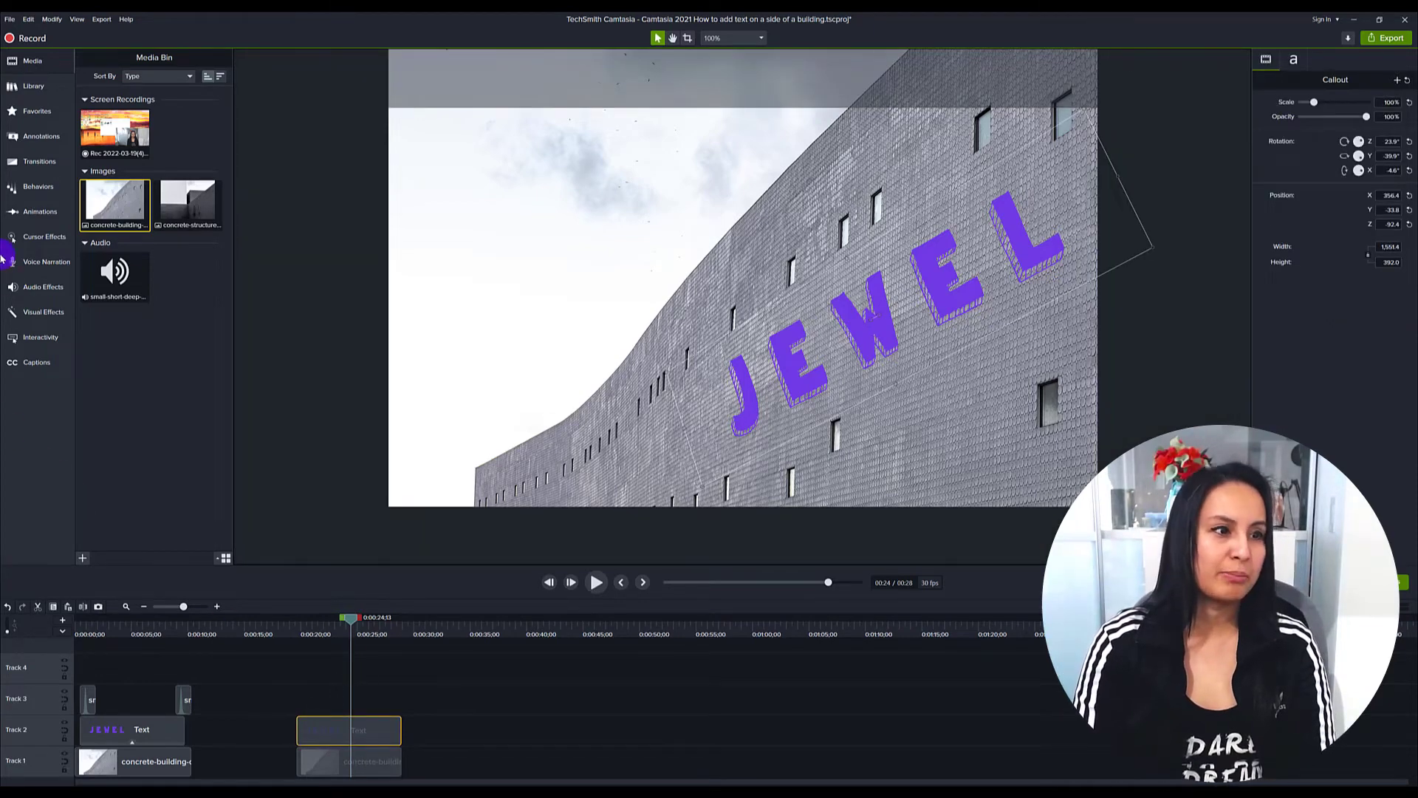
pyautogui.click(39, 186)
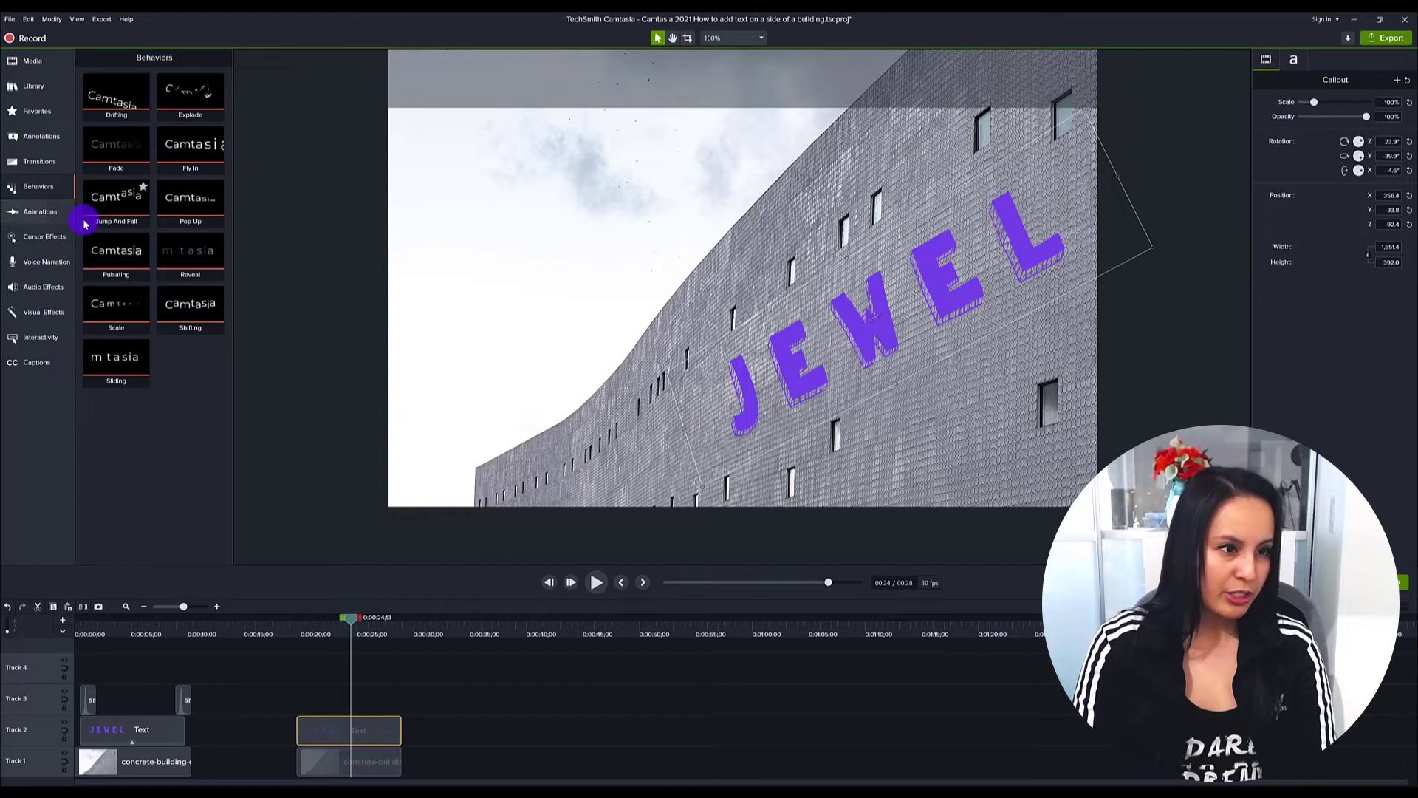
pyautogui.moveTo(255, 236)
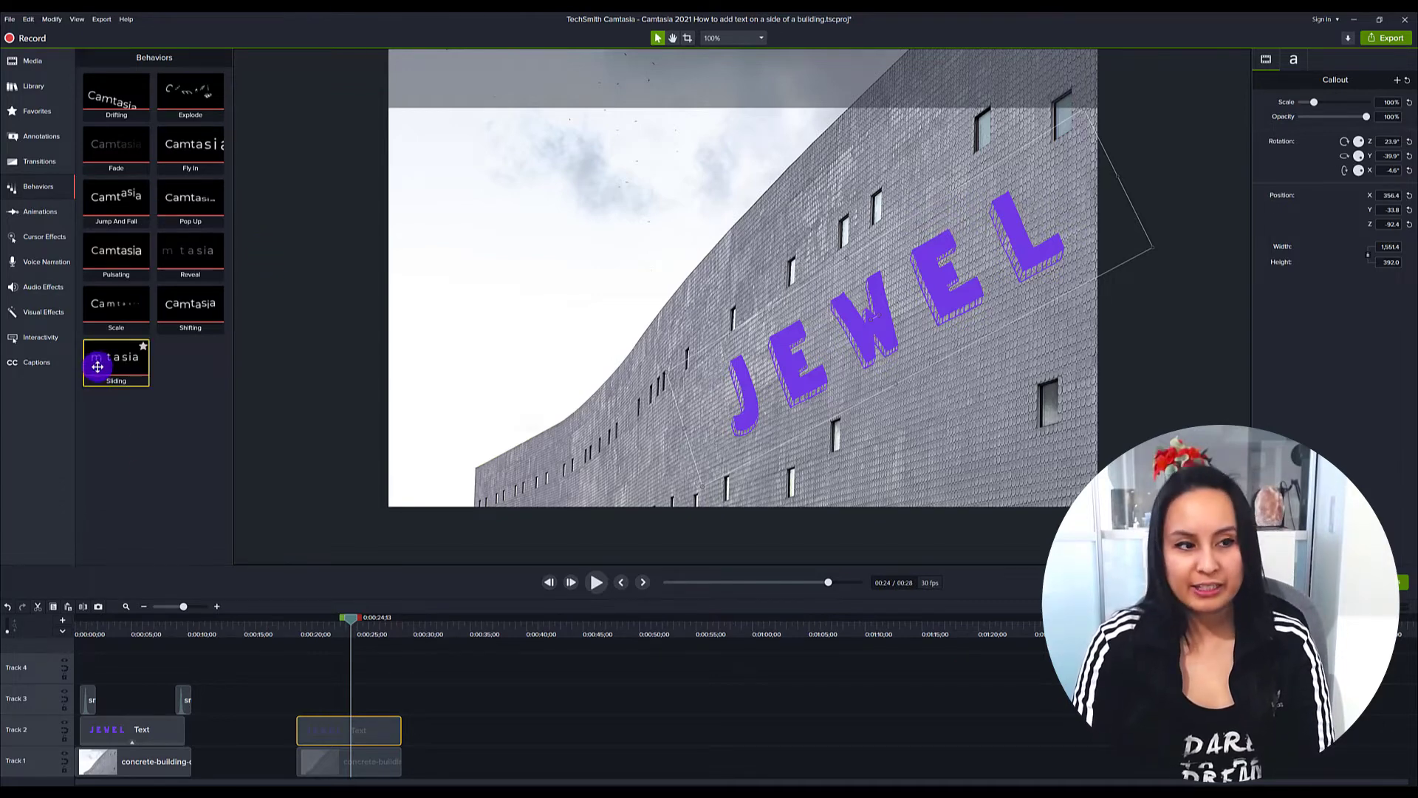
pyautogui.moveTo(115, 362); pyautogui.dragTo(316, 700)
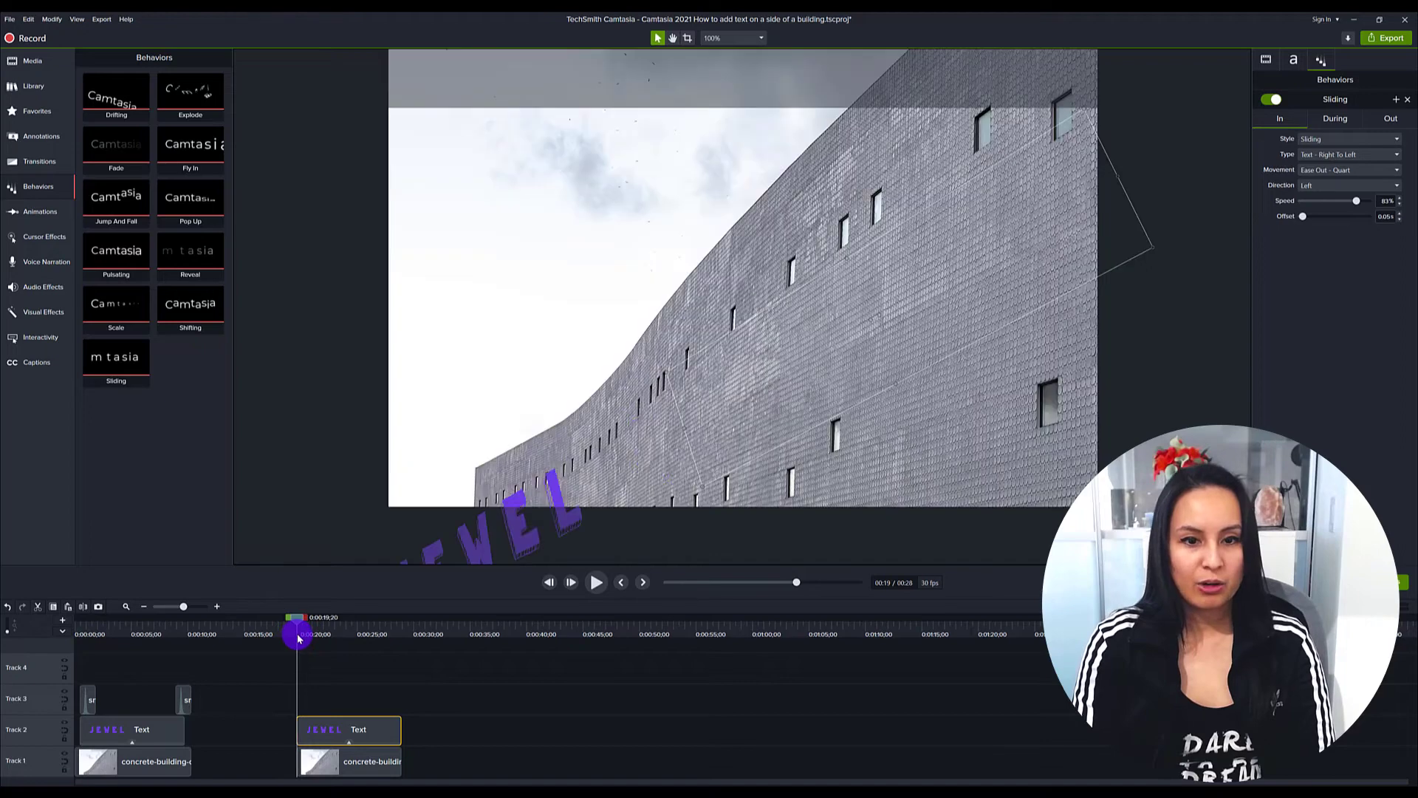
# Step: Set the Sliding behavior's During style to None and preview the slide in and slide out
pyautogui.moveTo(298, 633); pyautogui.dragTo(327, 634)
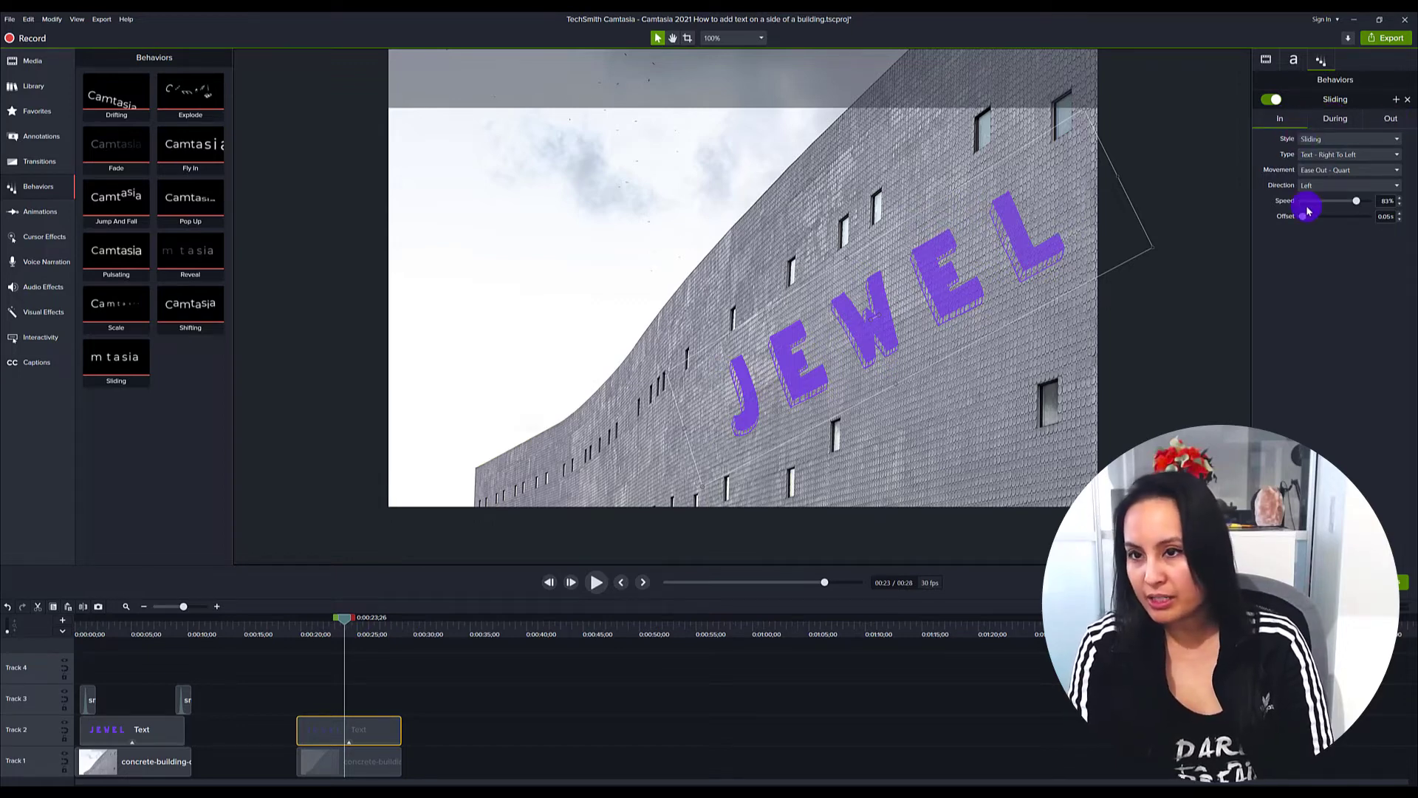
pyautogui.click(1335, 119)
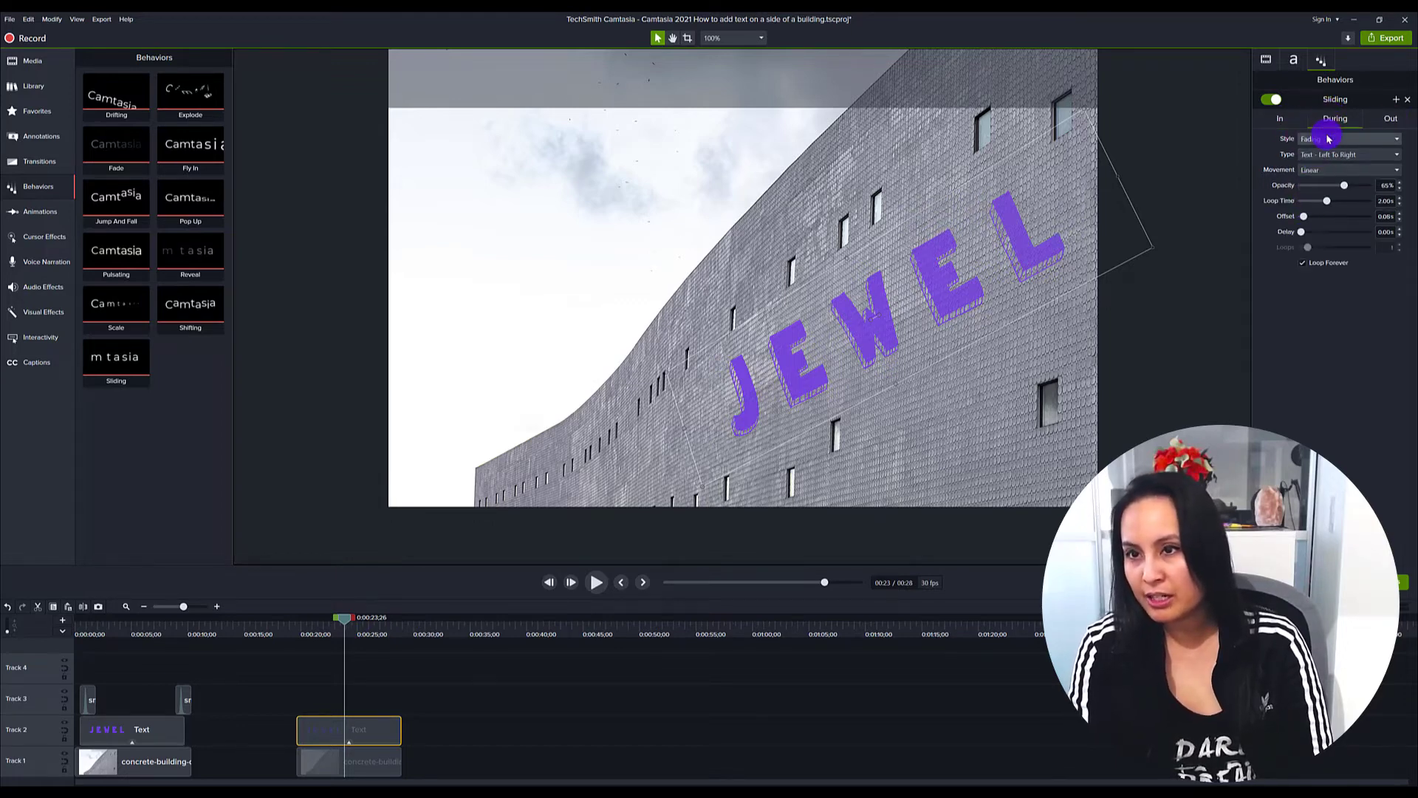
pyautogui.click(1347, 139)
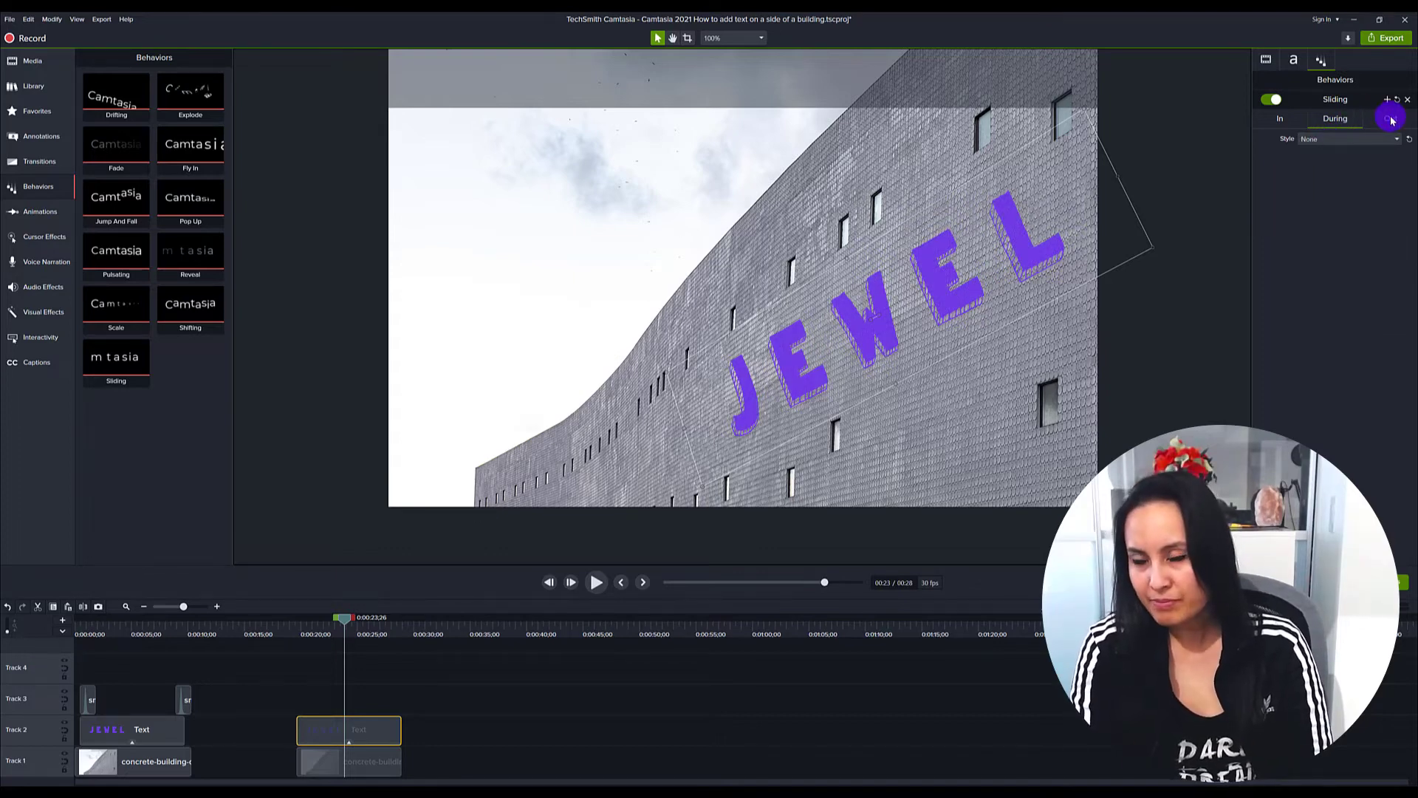
pyautogui.click(1392, 119)
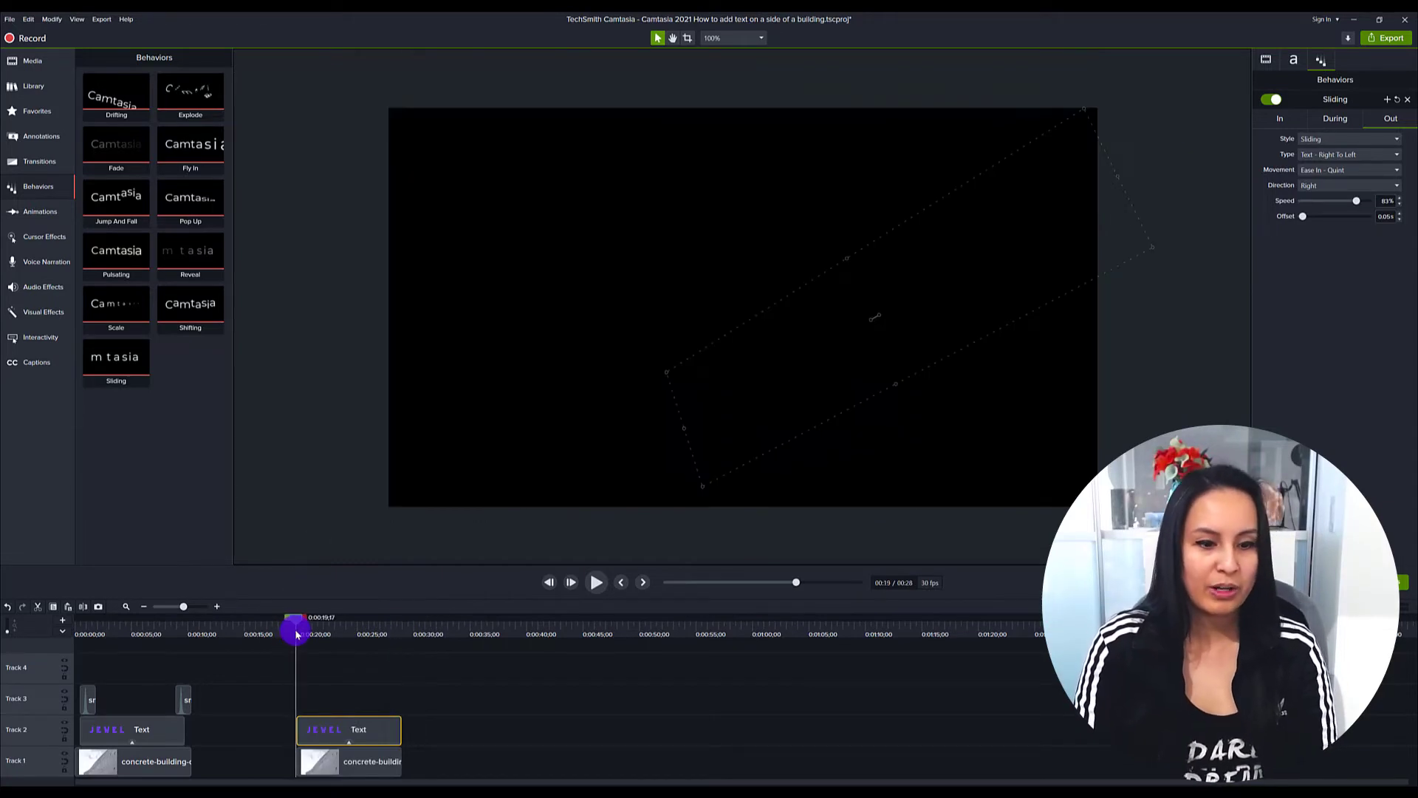
pyautogui.moveTo(295, 626); pyautogui.dragTo(373, 626)
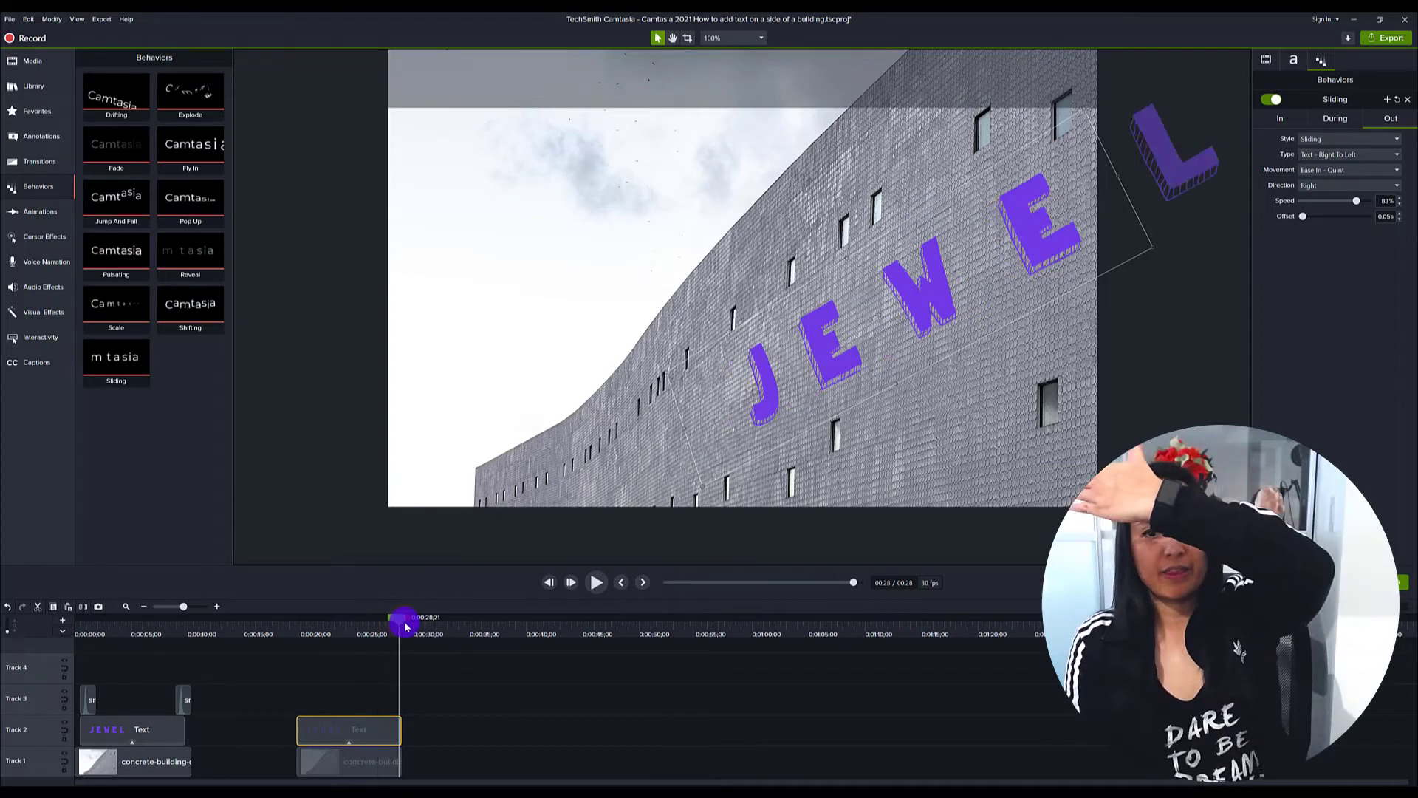
# Step: Scrub near the end of the second text clip to check JEWEL sliding out to the right
pyautogui.moveTo(404, 627); pyautogui.dragTo(348, 634)
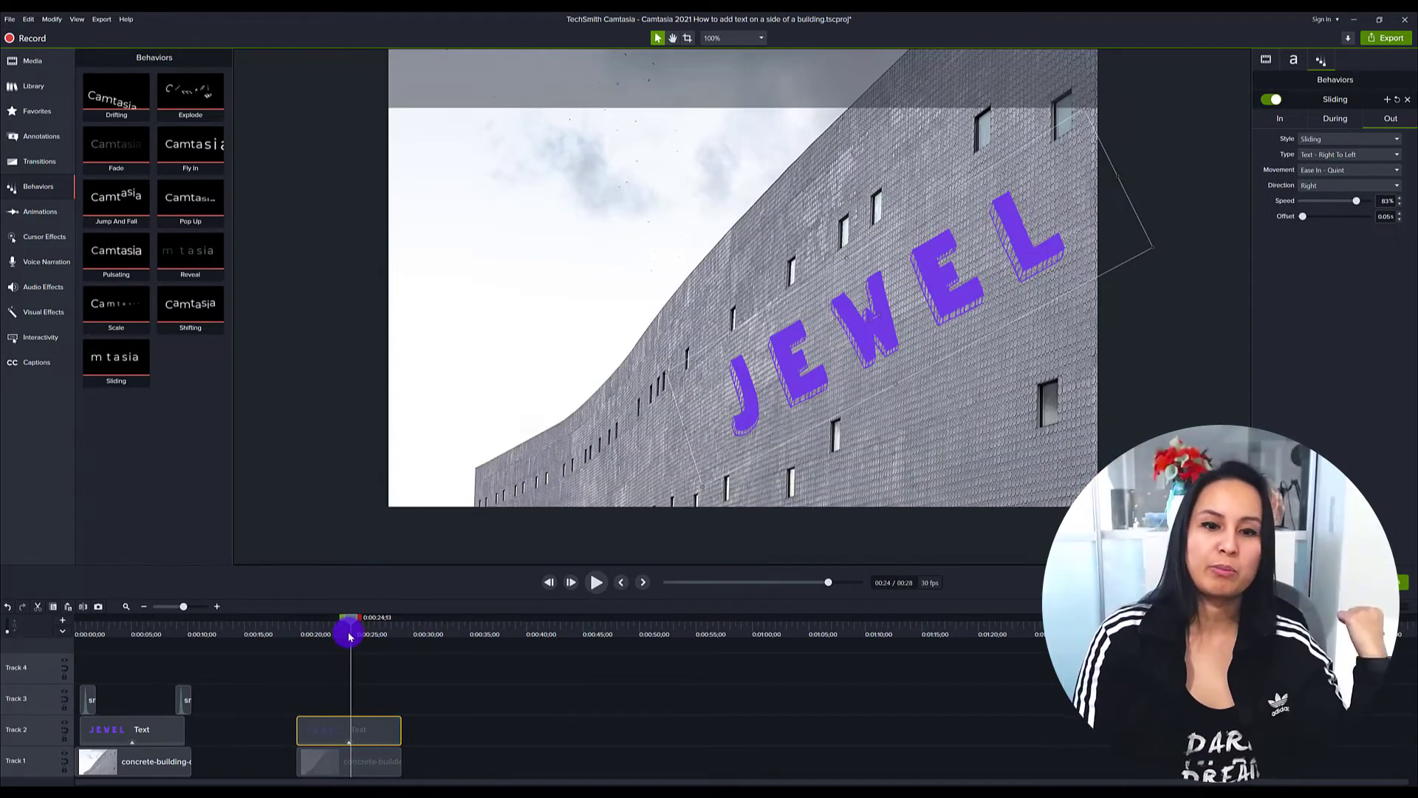
pyautogui.moveTo(349, 634); pyautogui.dragTo(316, 634)
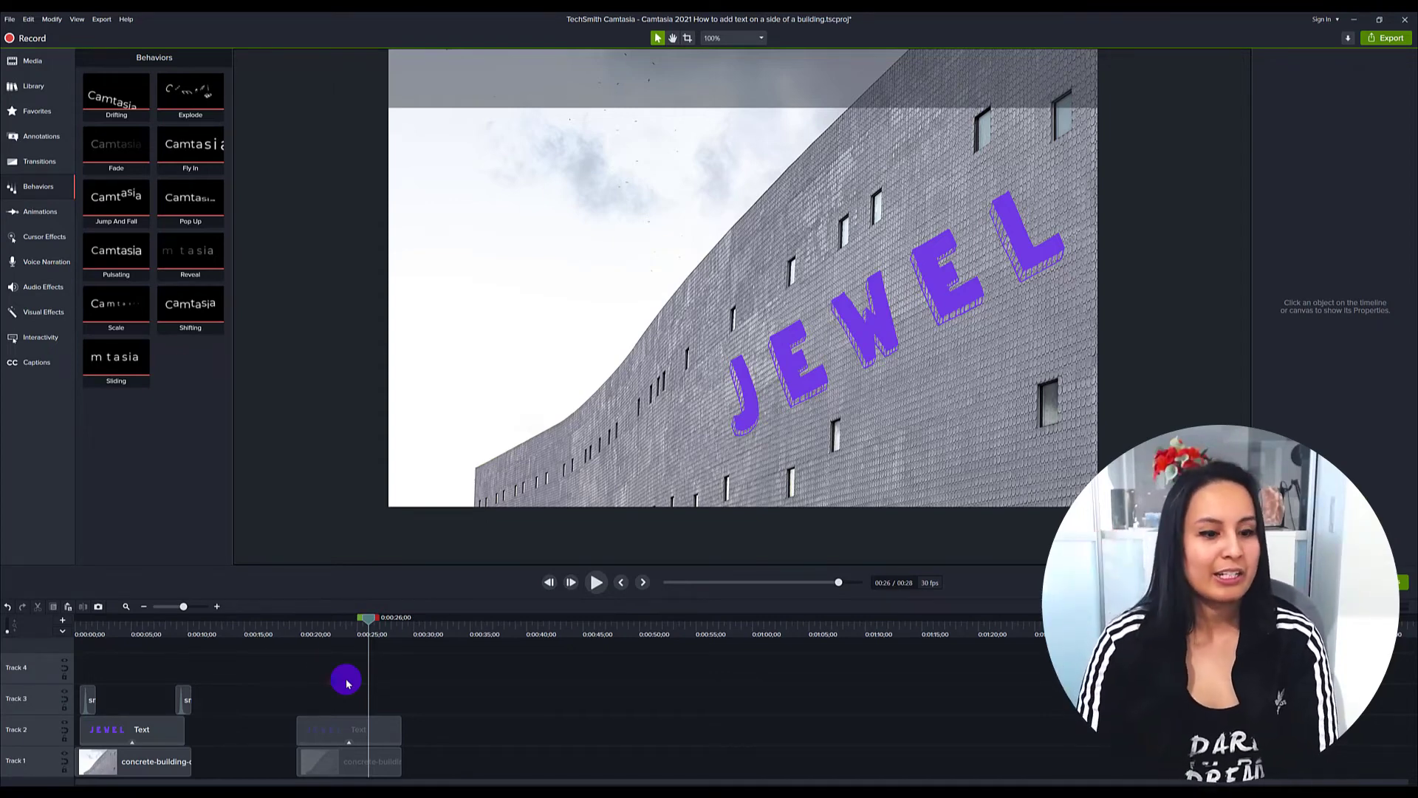
pyautogui.moveTo(366, 622); pyautogui.dragTo(298, 633)
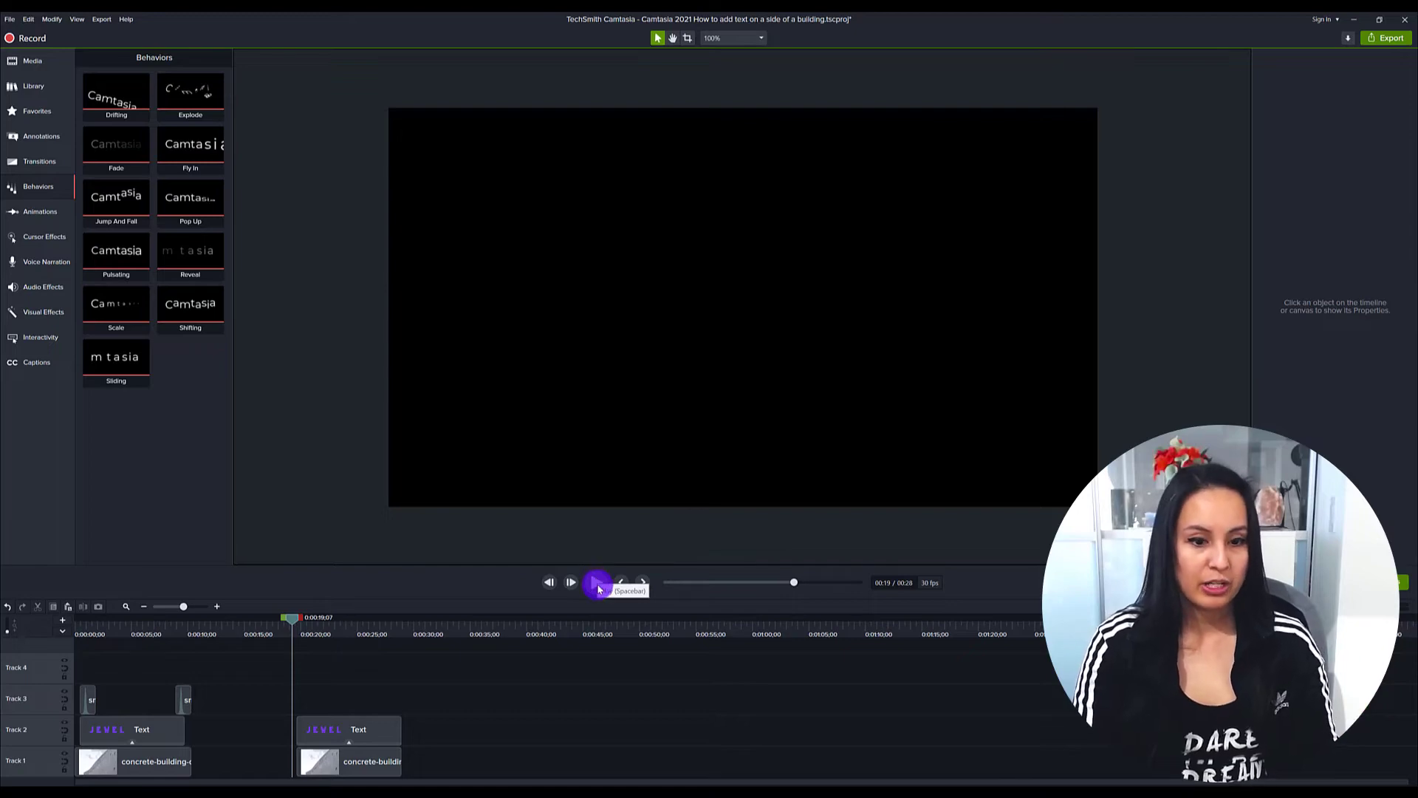
pyautogui.click(599, 582)
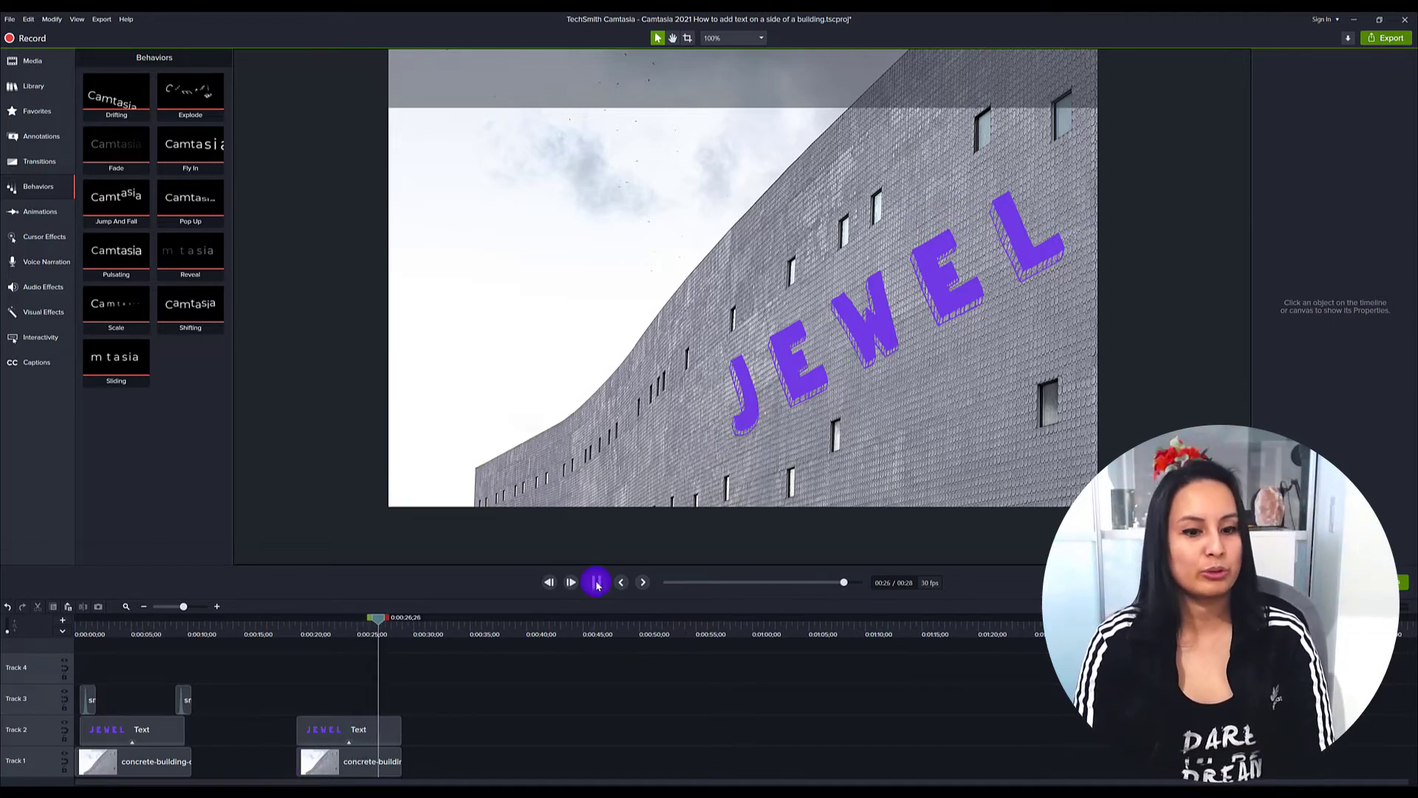
pyautogui.click(595, 582)
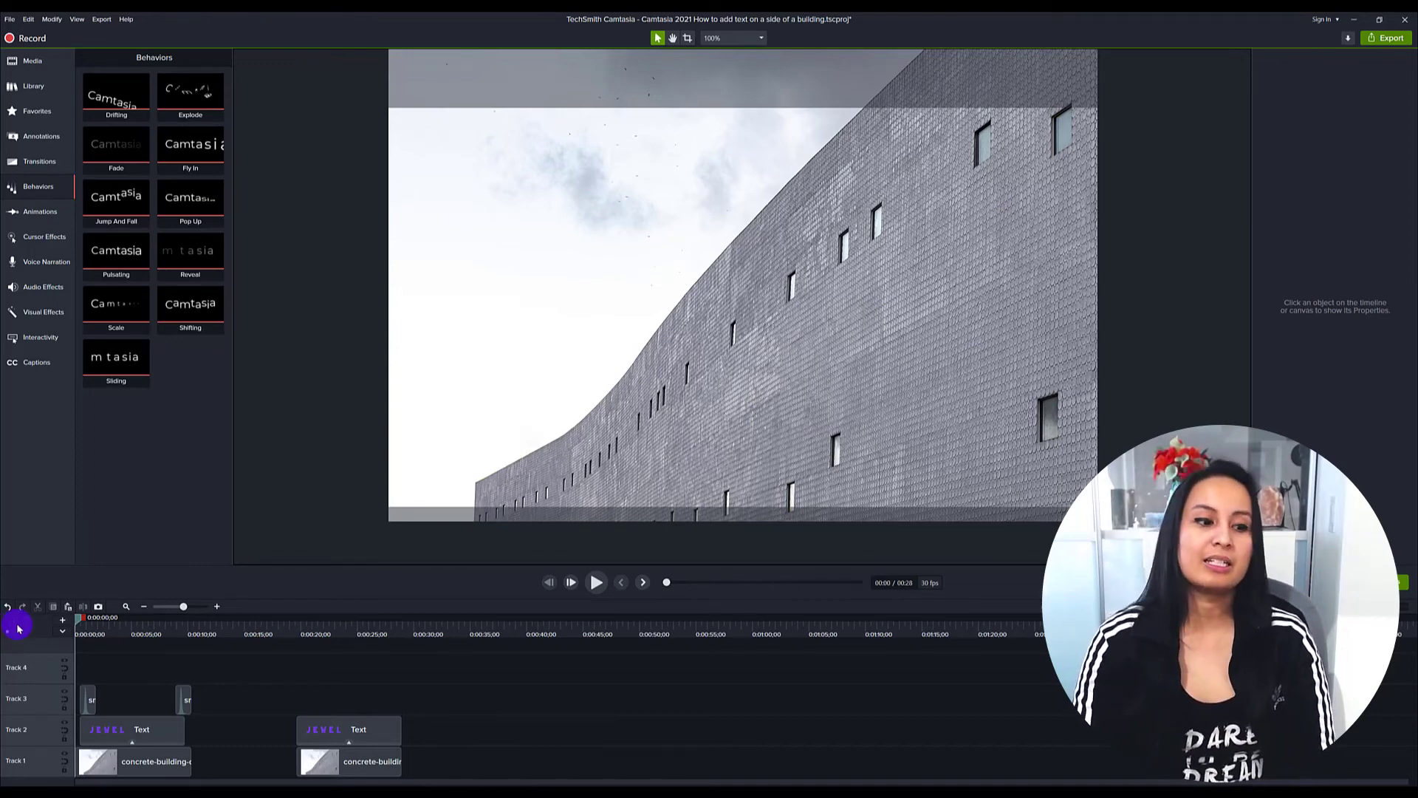
pyautogui.moveTo(589, 582)
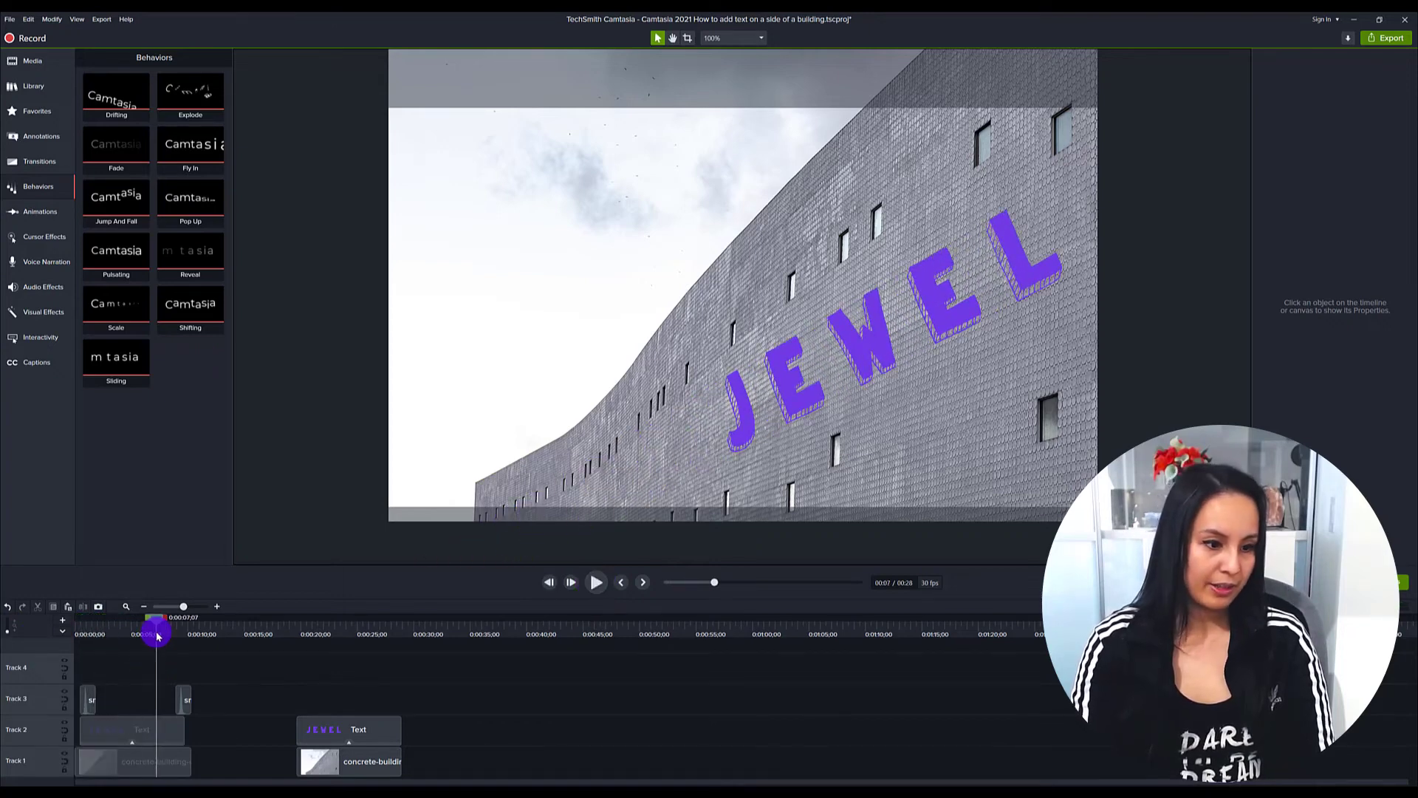
pyautogui.click(595, 582)
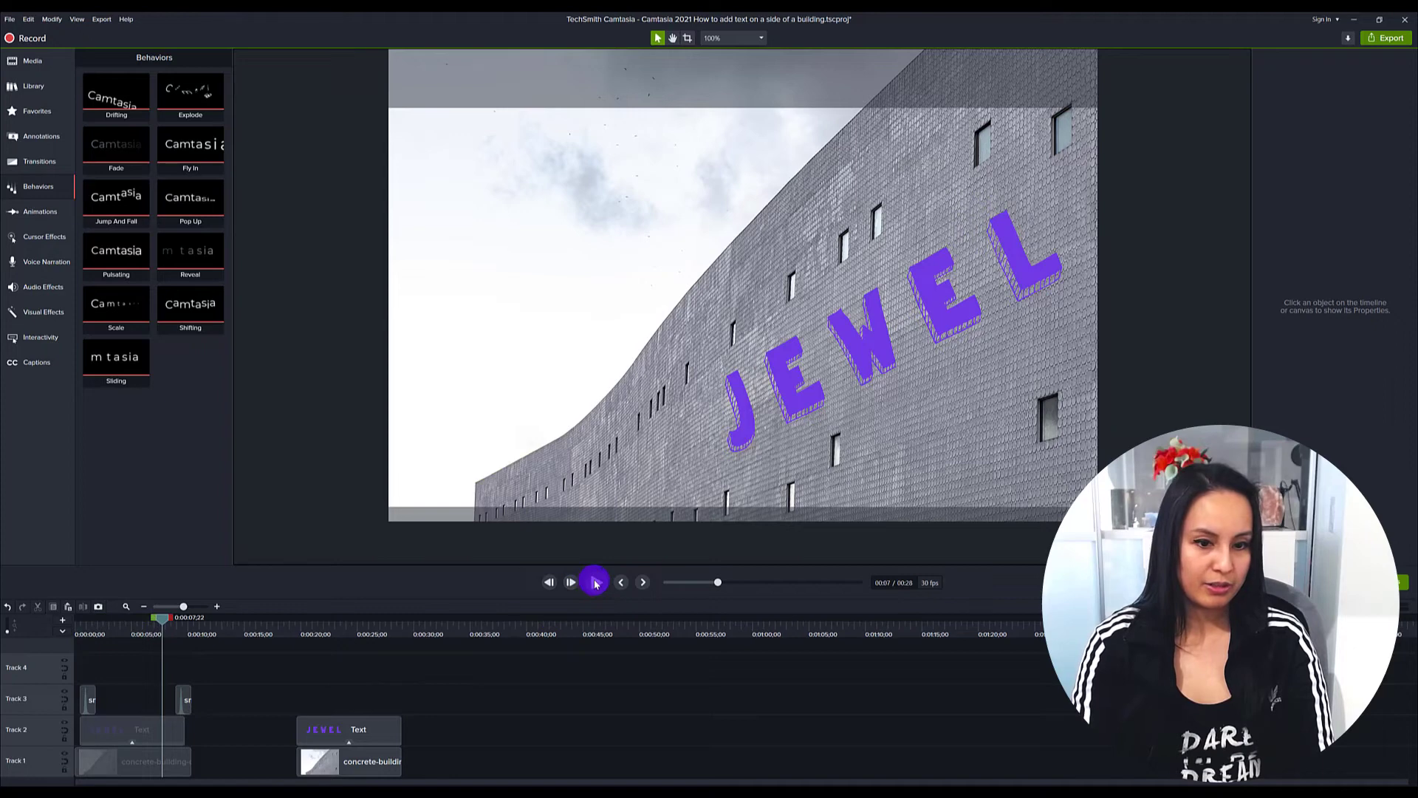
pyautogui.click(570, 582)
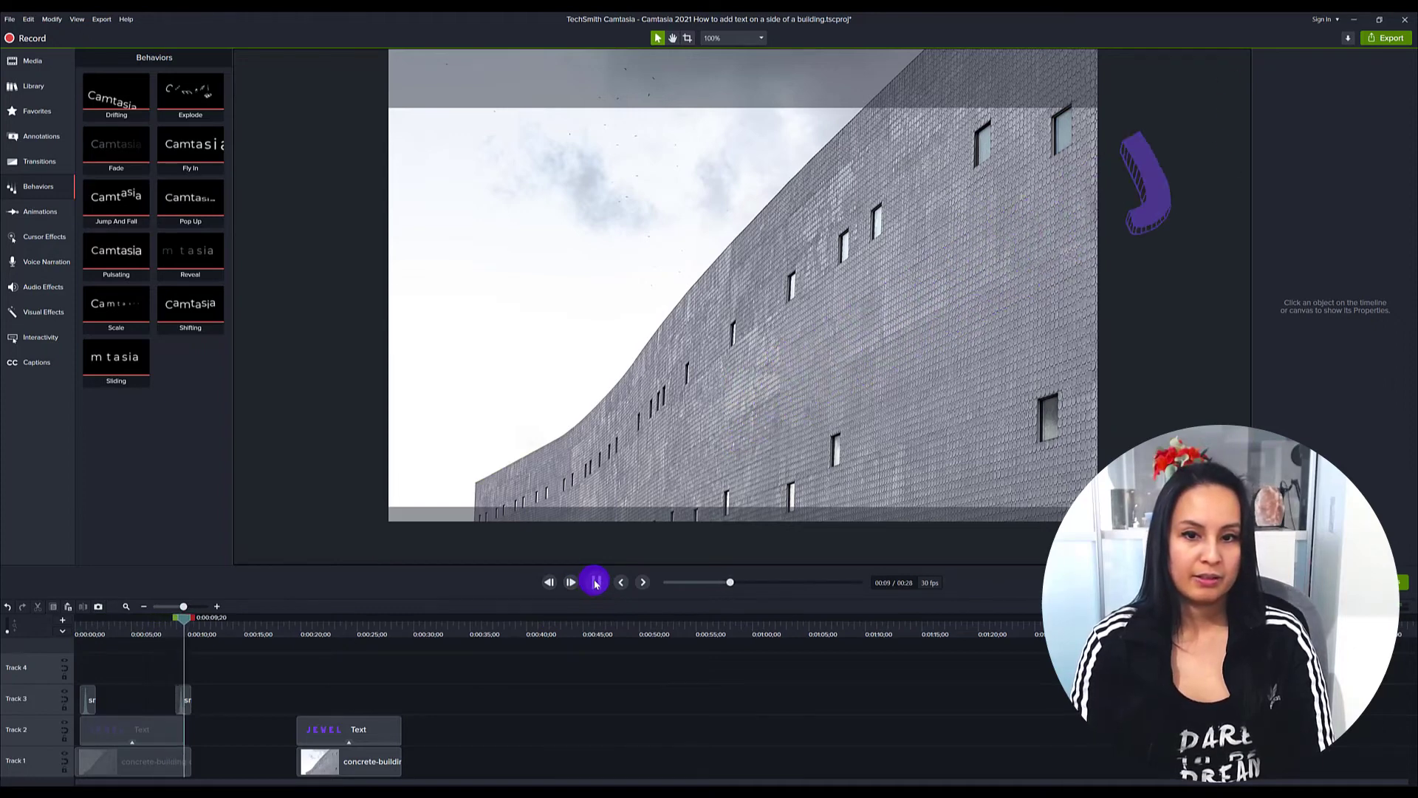
pyautogui.click(595, 582)
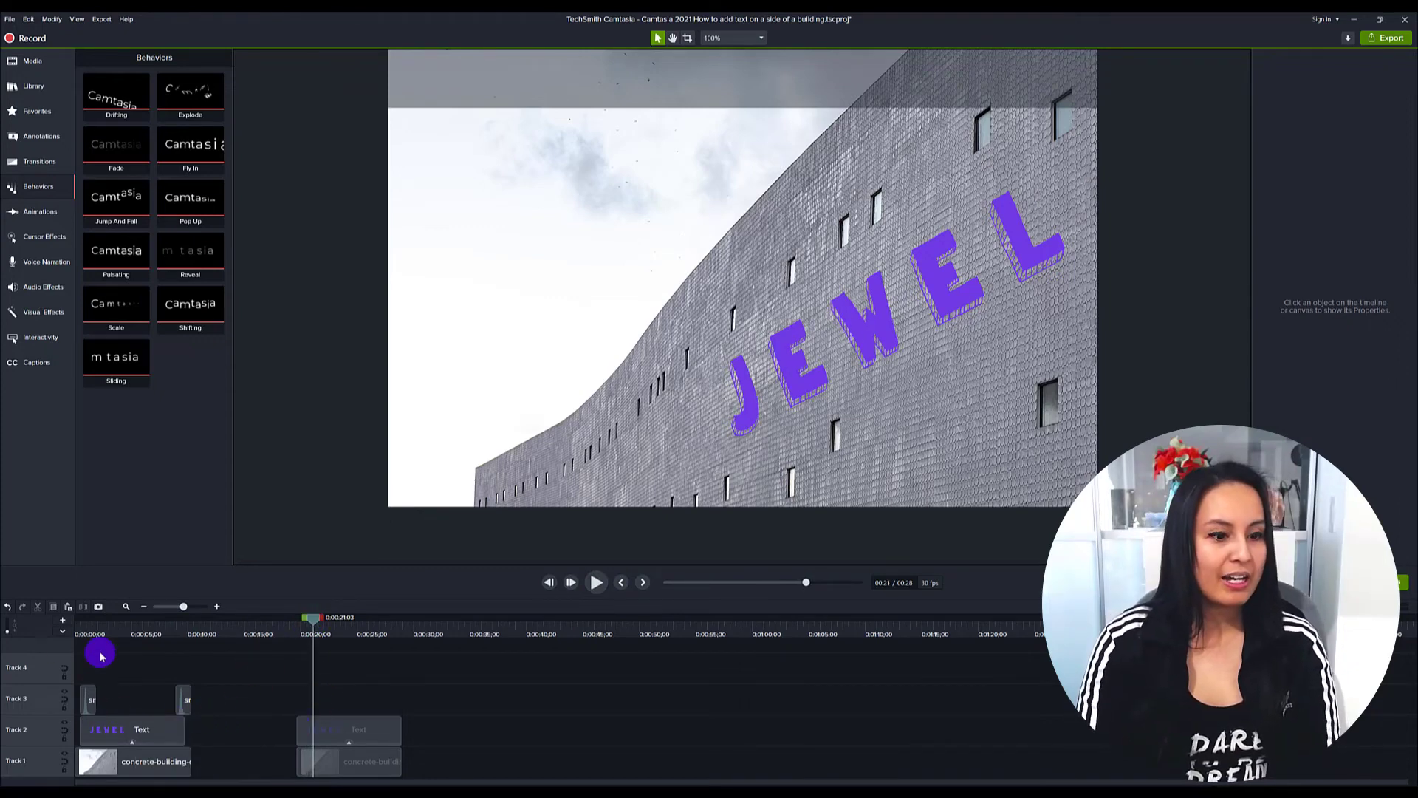
pyautogui.moveTo(348, 693)
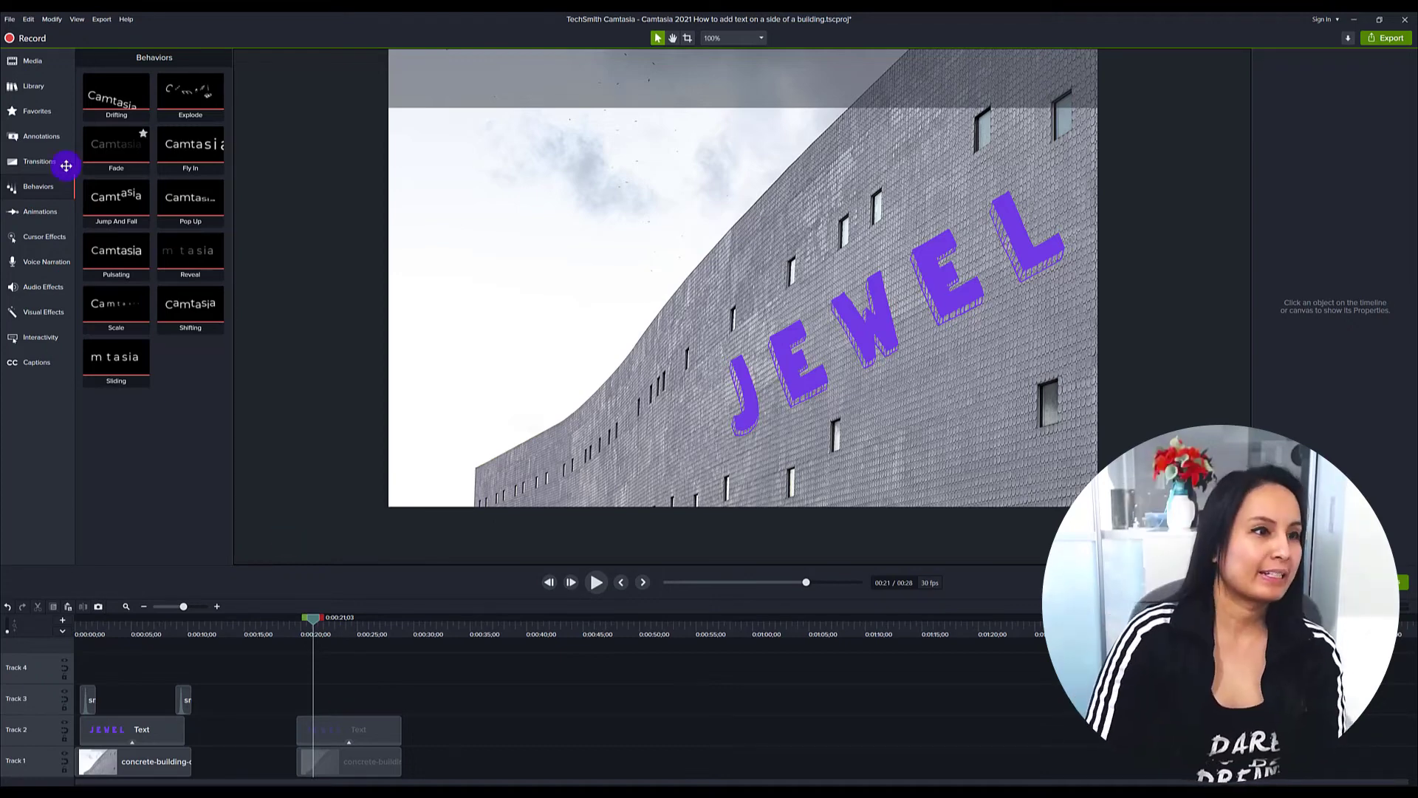
# Step: Show the Library's audio files with small-short-deep-whoosh and scrub to the second text clip's start
pyautogui.click(34, 86)
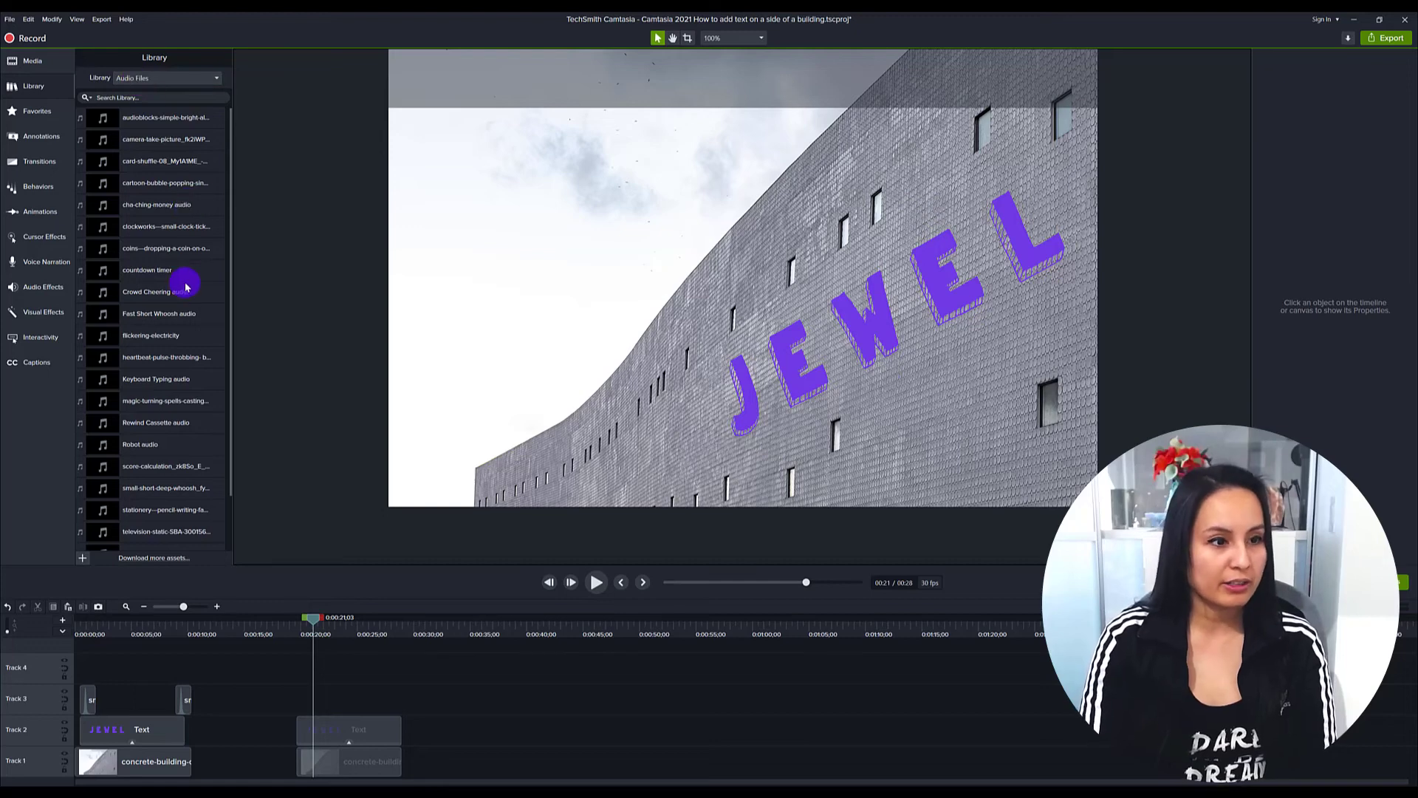
pyautogui.scroll(-3)
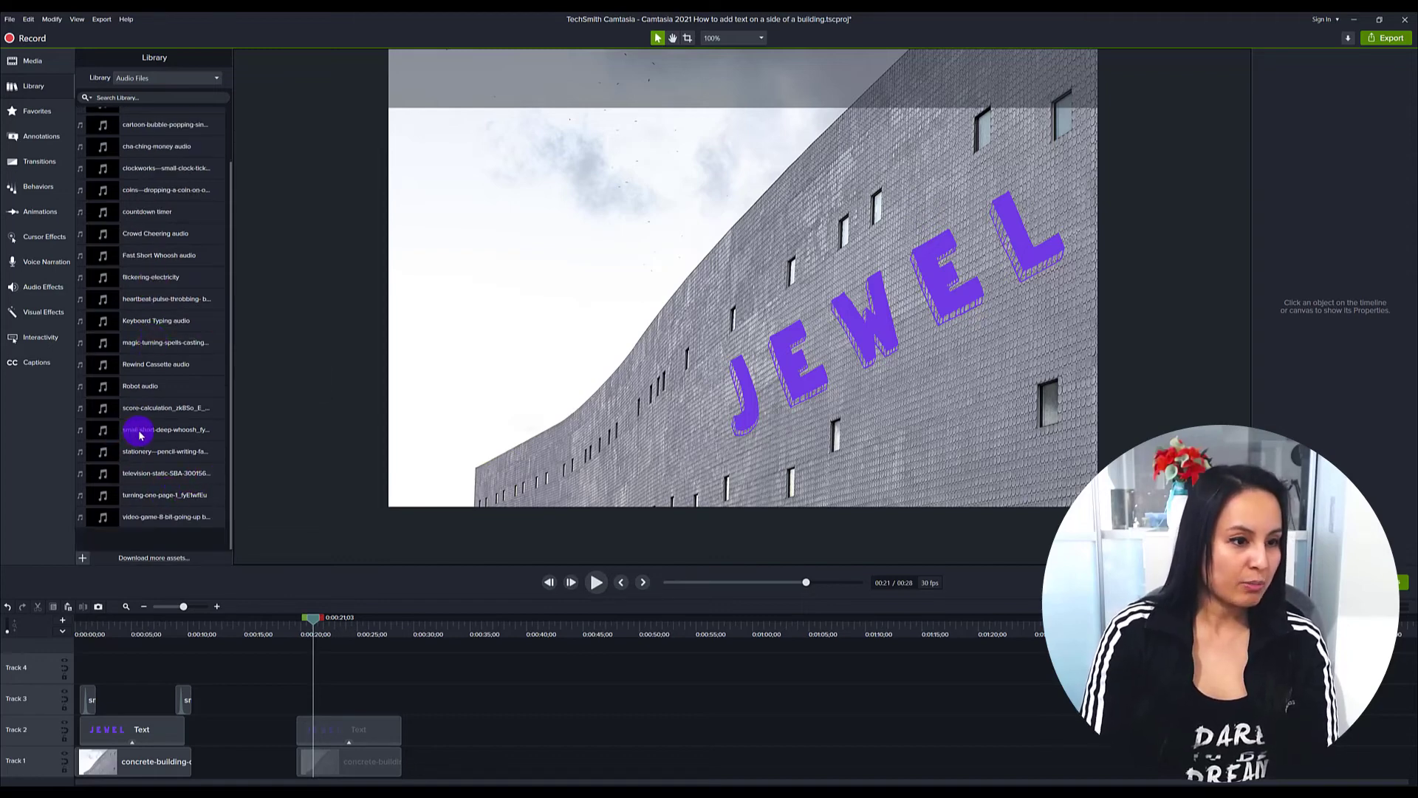
pyautogui.moveTo(149, 433)
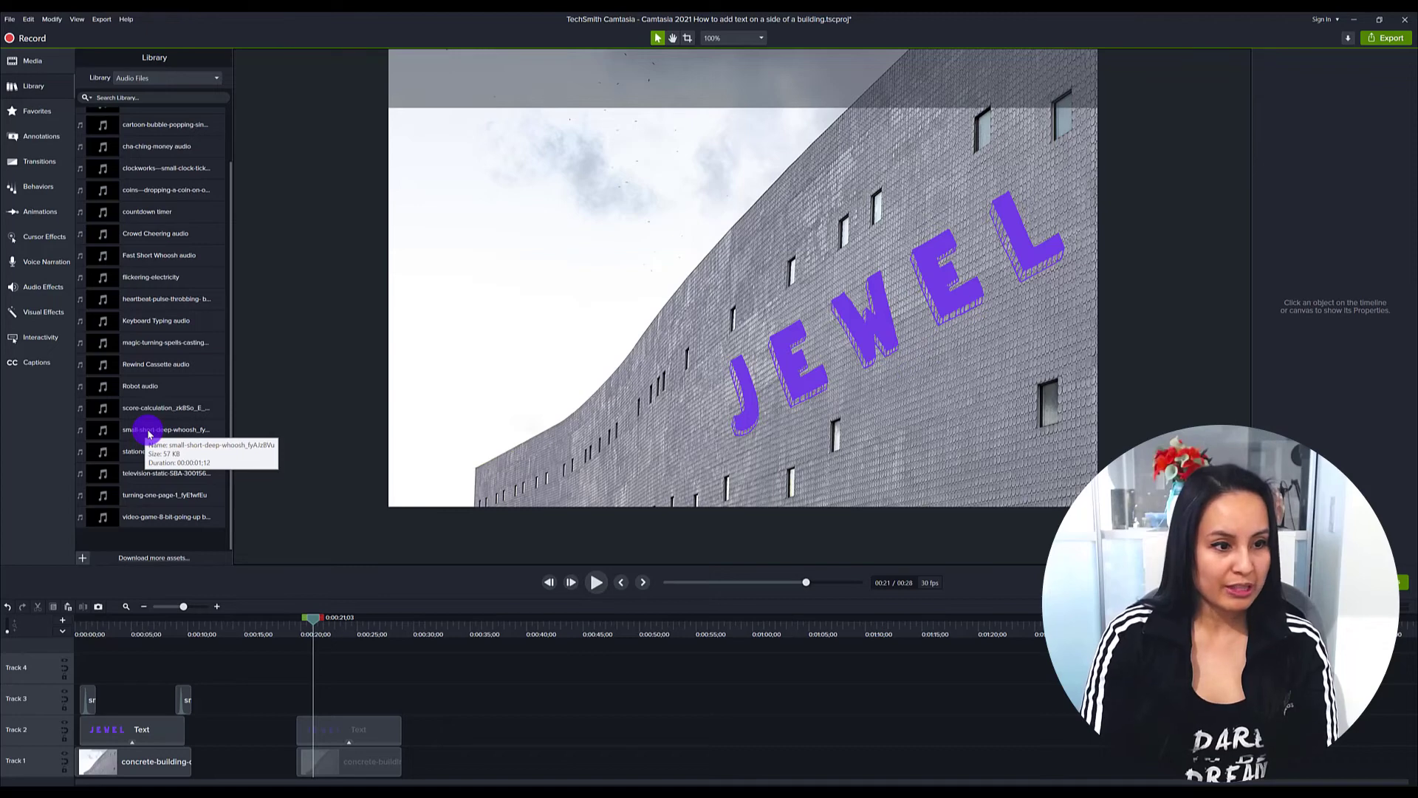
pyautogui.moveTo(312, 617); pyautogui.dragTo(297, 631)
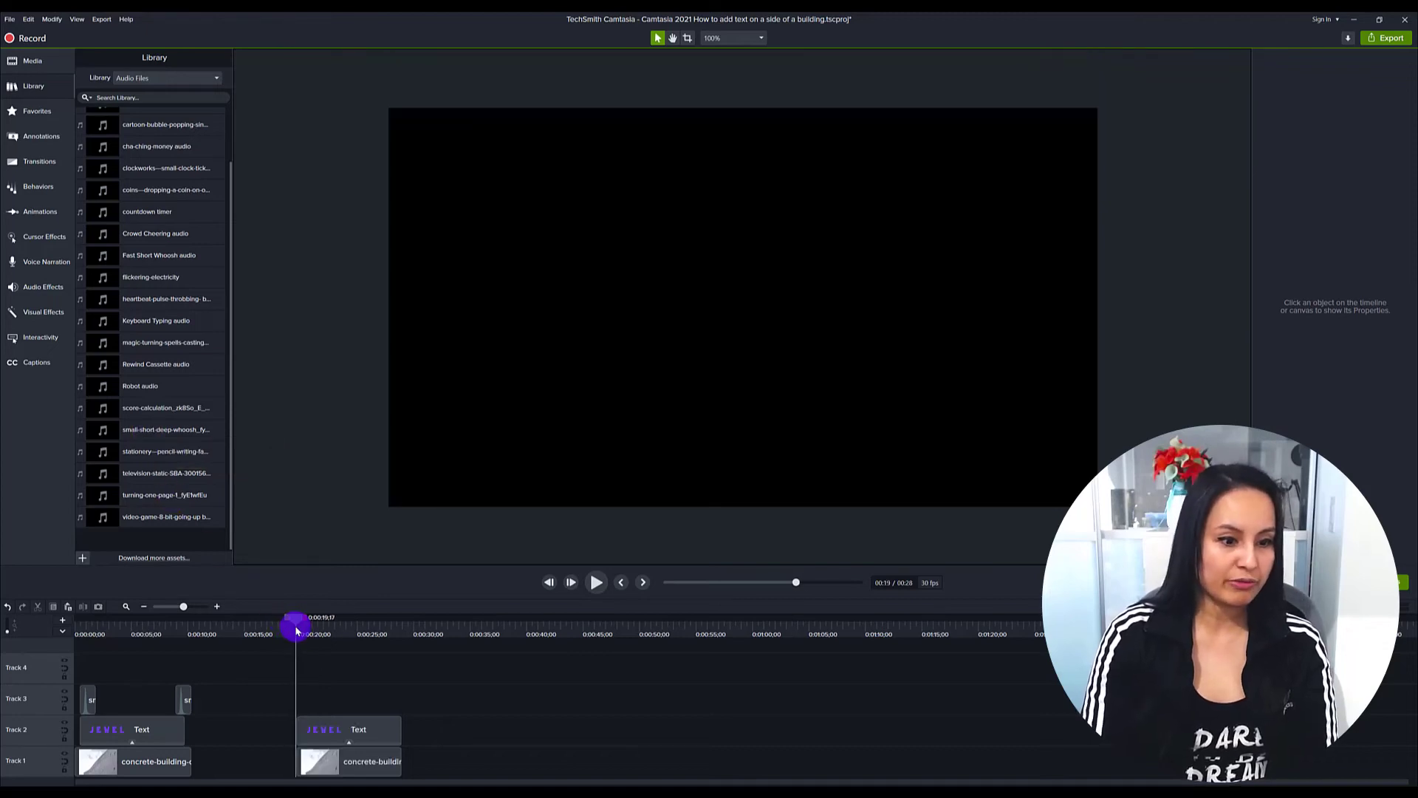
pyautogui.moveTo(295, 626); pyautogui.dragTo(305, 626)
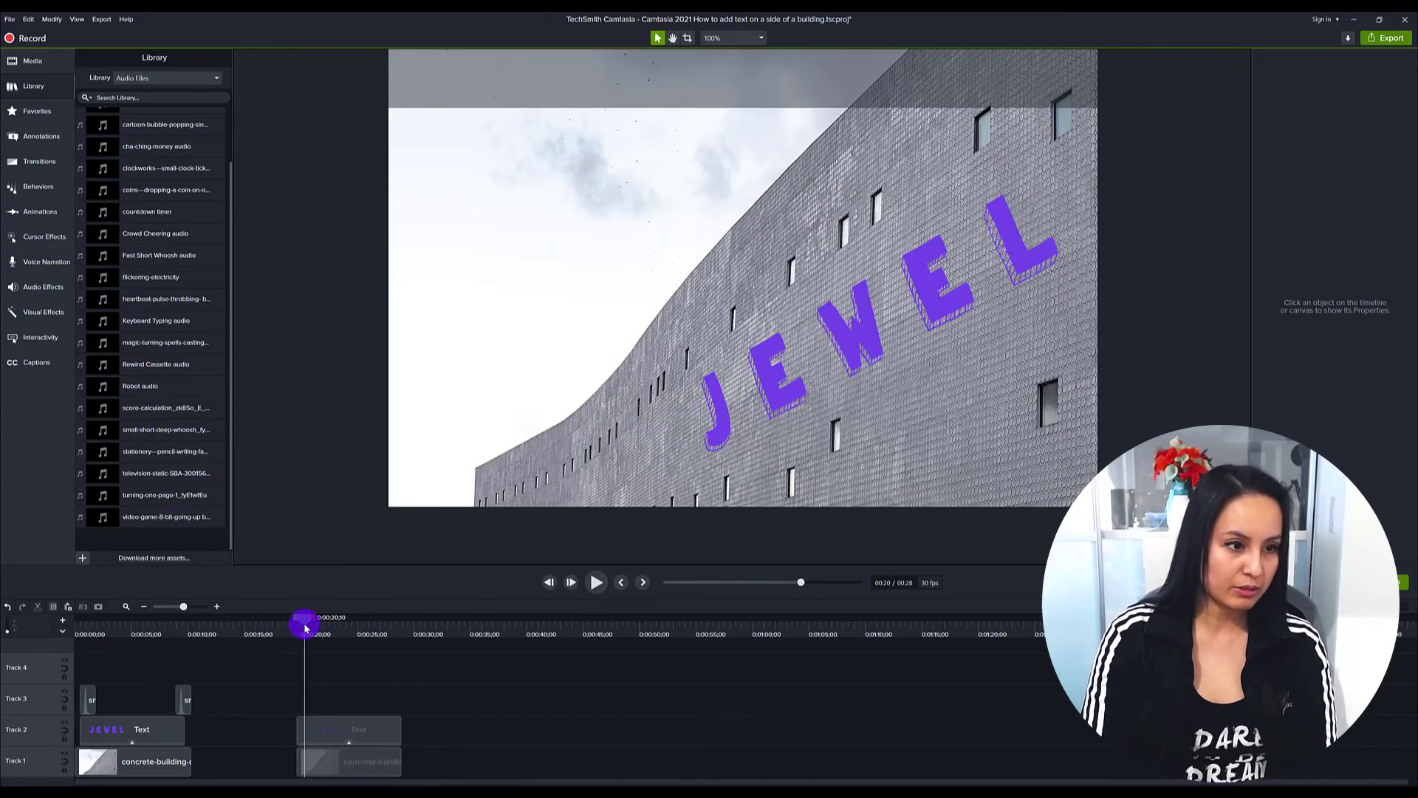
pyautogui.moveTo(304, 623); pyautogui.dragTo(291, 623)
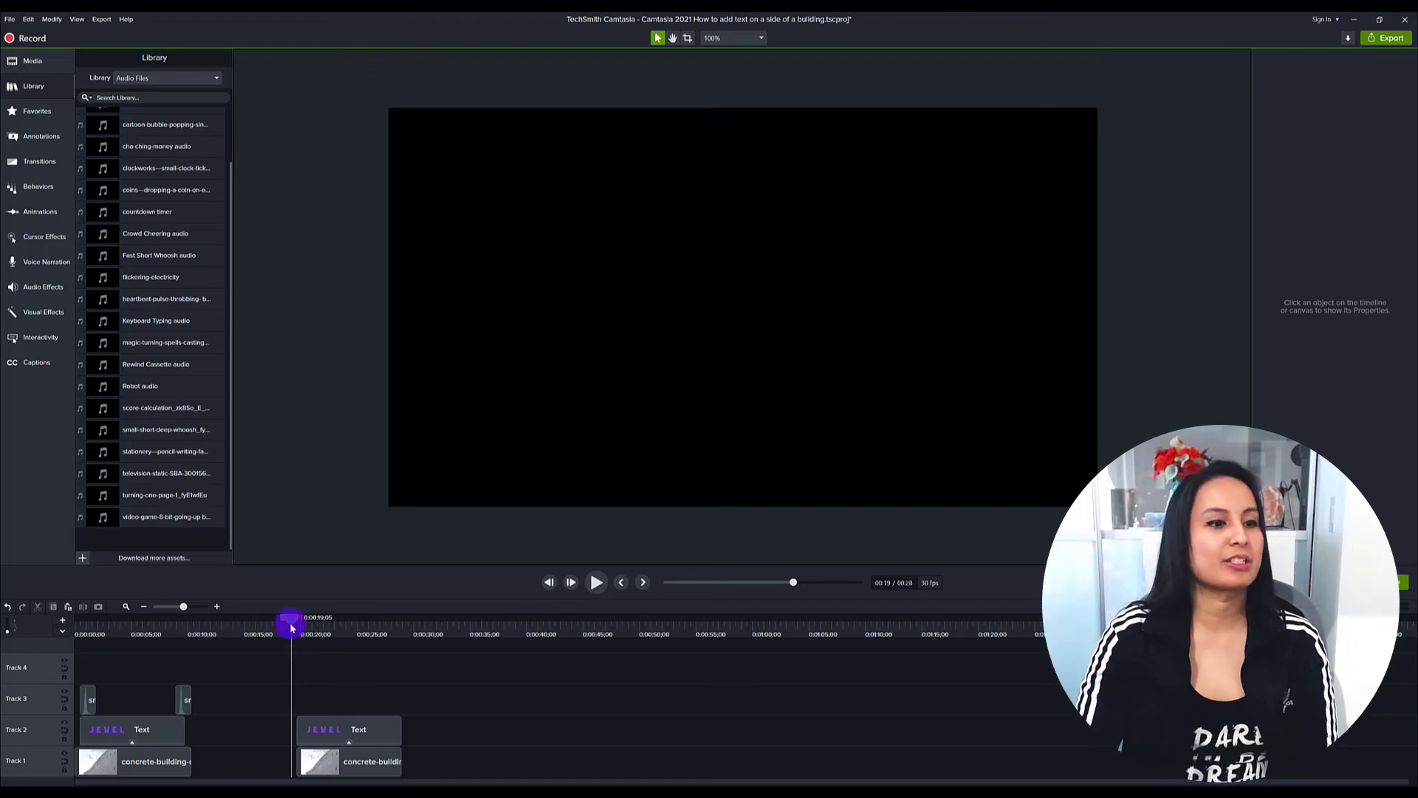
# Step: Add small-short-deep-whoosh sounds at the second JEWEL clip's start and end, then preview the slide-out
pyautogui.click(167, 428)
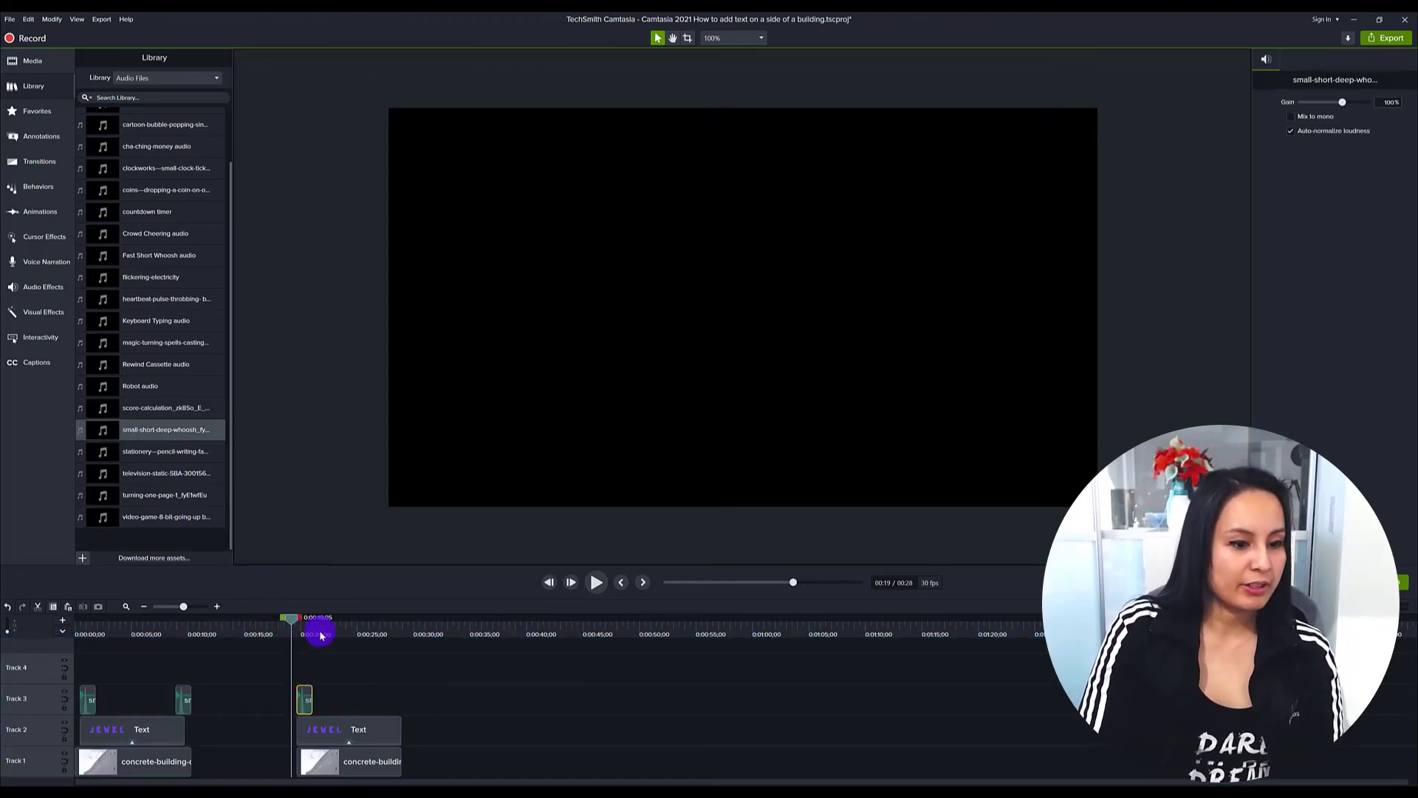
pyautogui.click(595, 582)
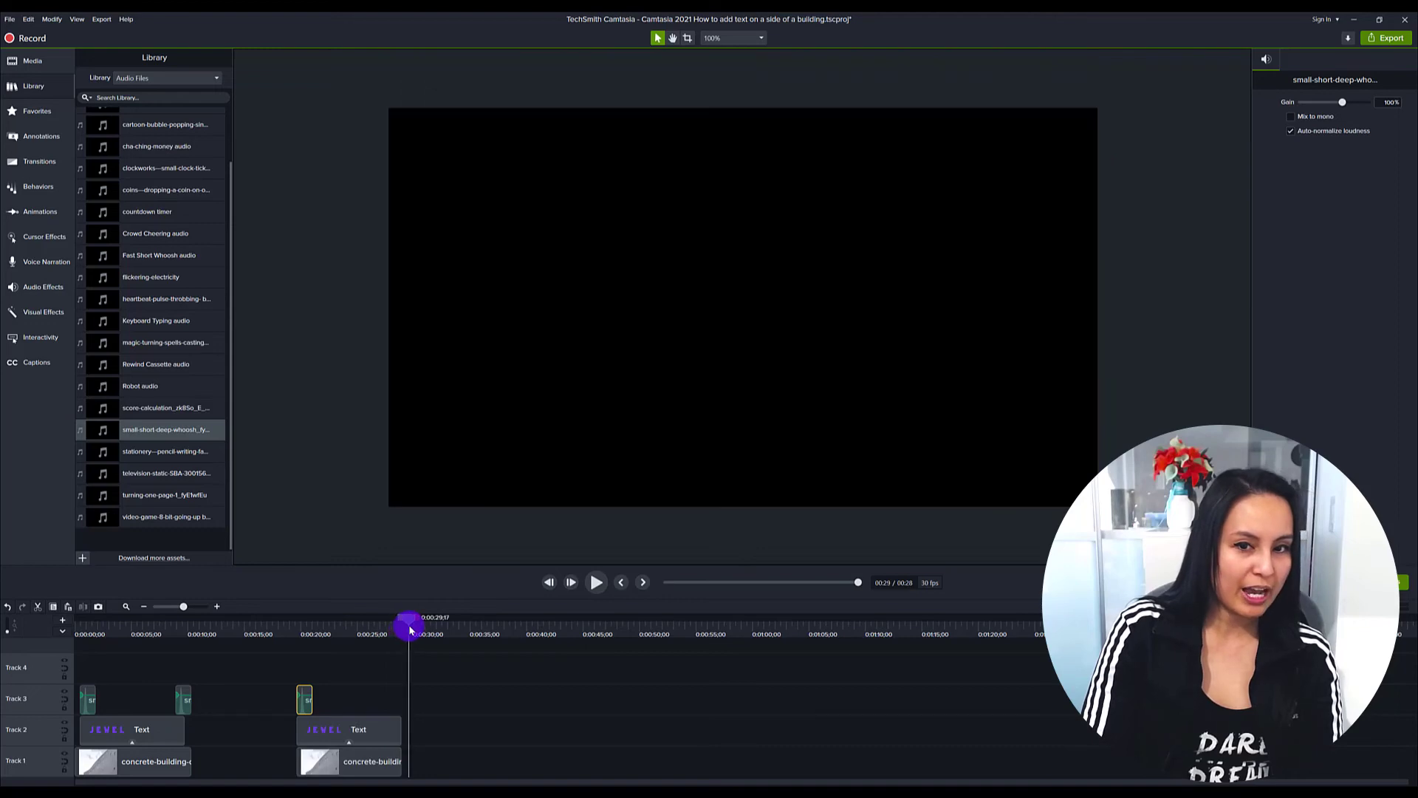
pyautogui.moveTo(409, 629); pyautogui.dragTo(396, 633)
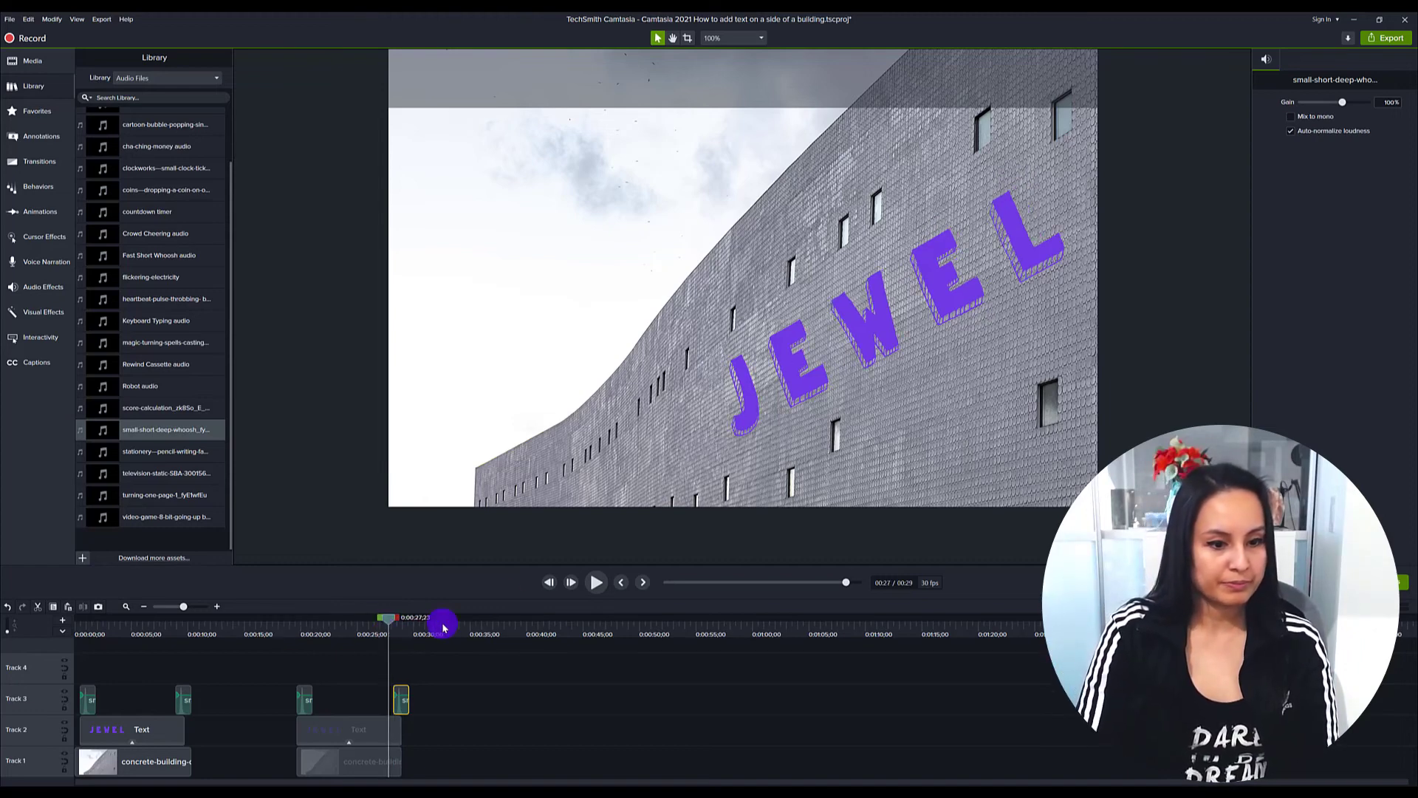
pyautogui.click(595, 581)
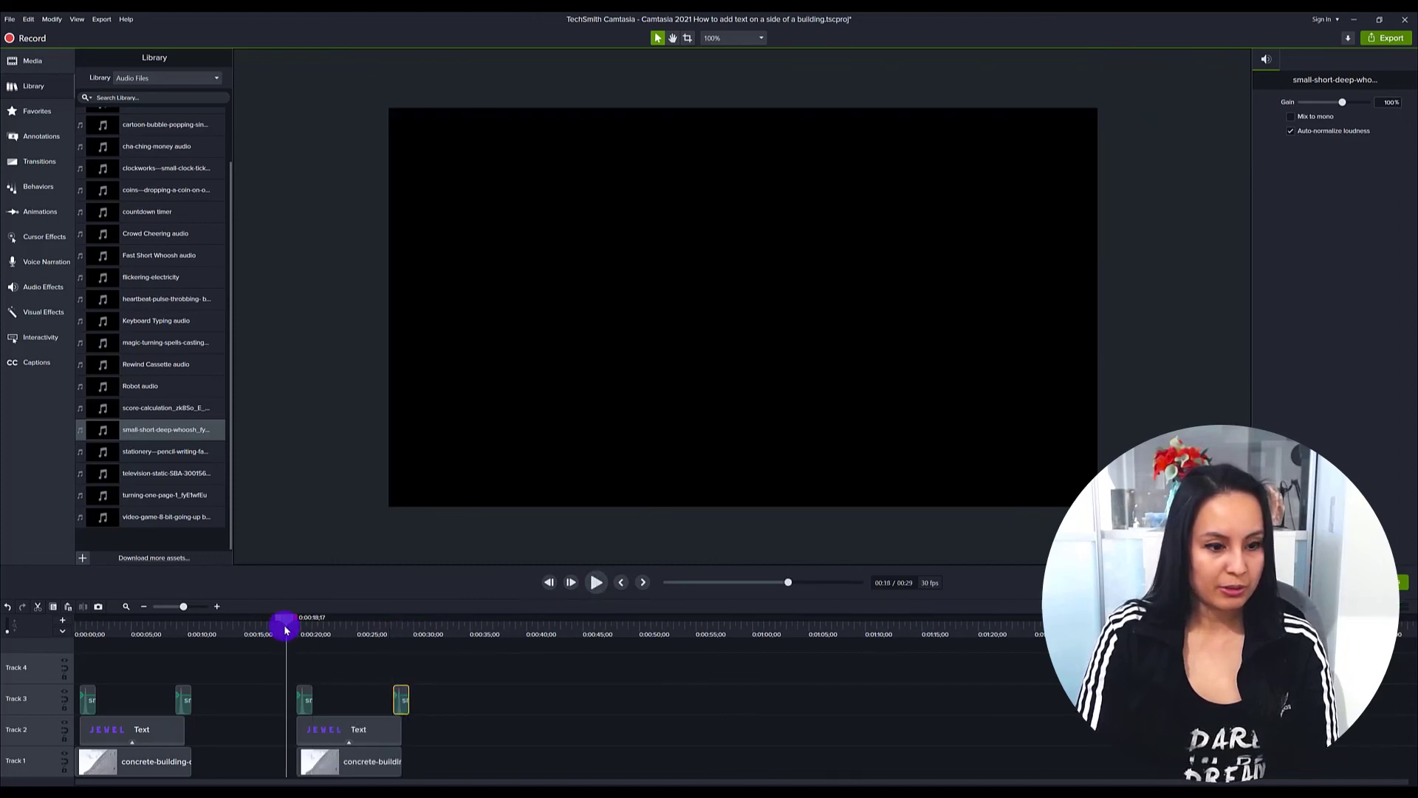
pyautogui.moveTo(285, 629); pyautogui.dragTo(365, 629)
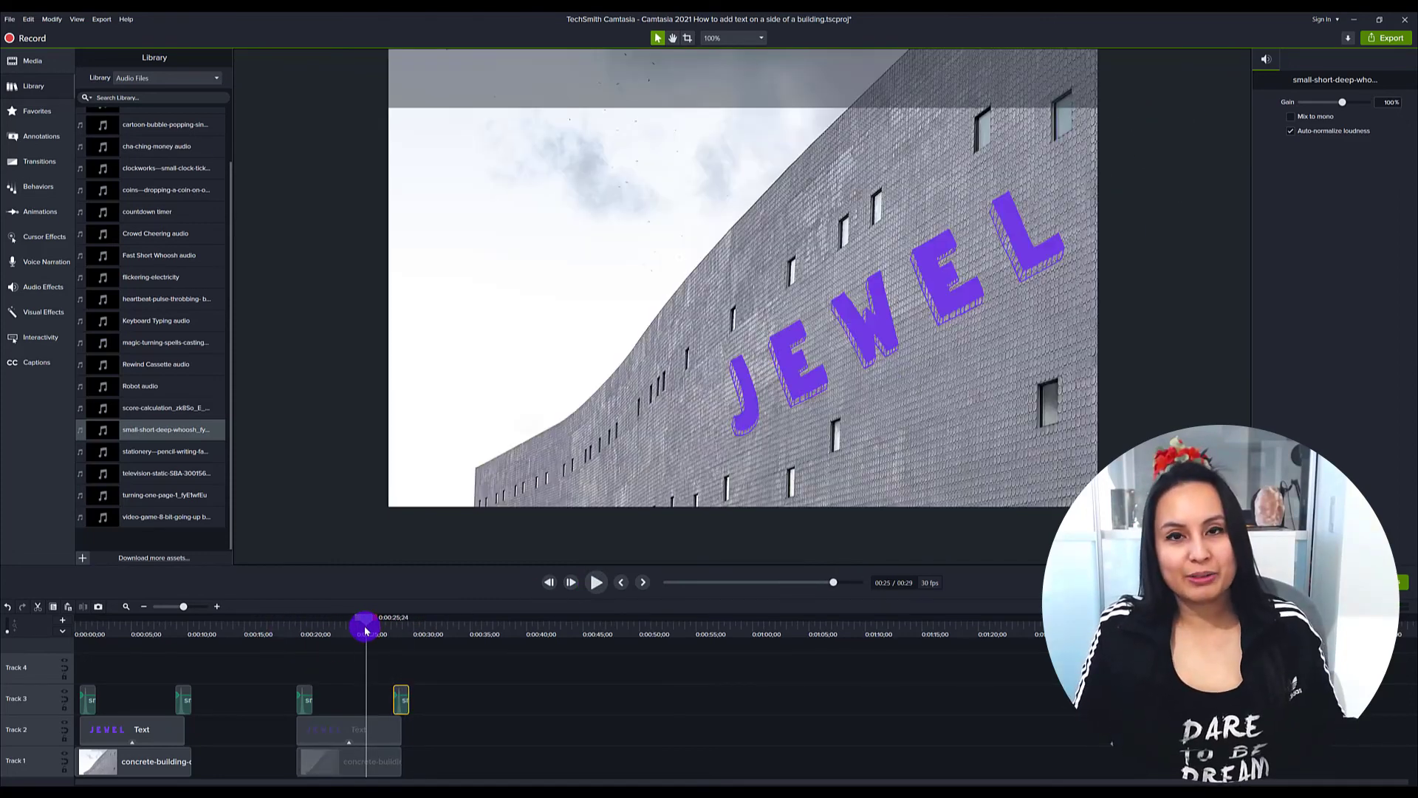